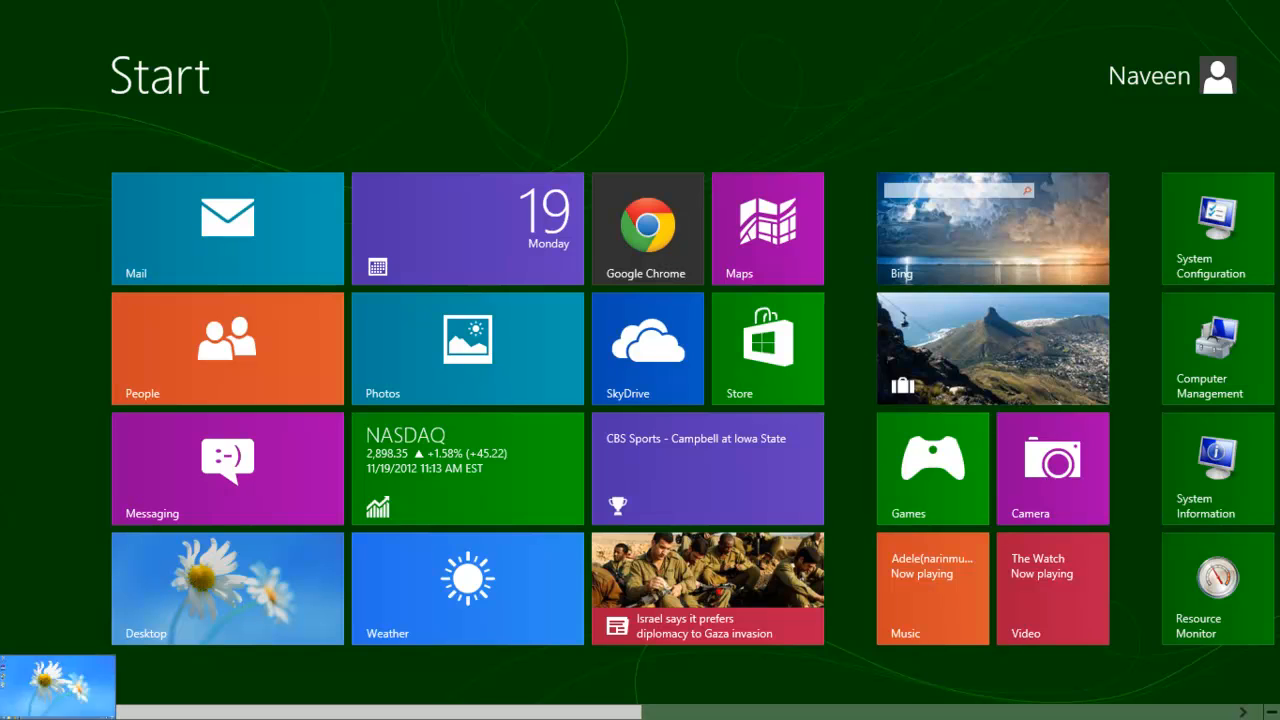
Navigate File Explorer to C:\Windows\System32\Drivers\etc via the address bar.
click(228, 588)
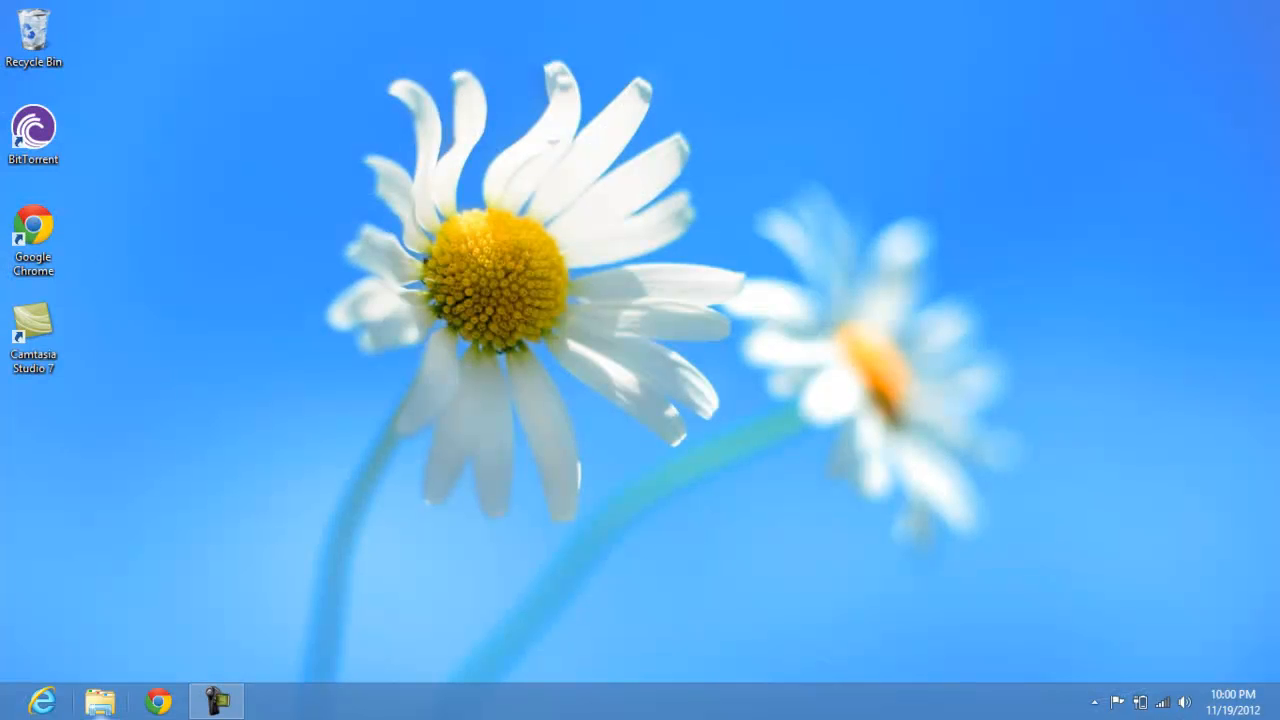
click(100, 700)
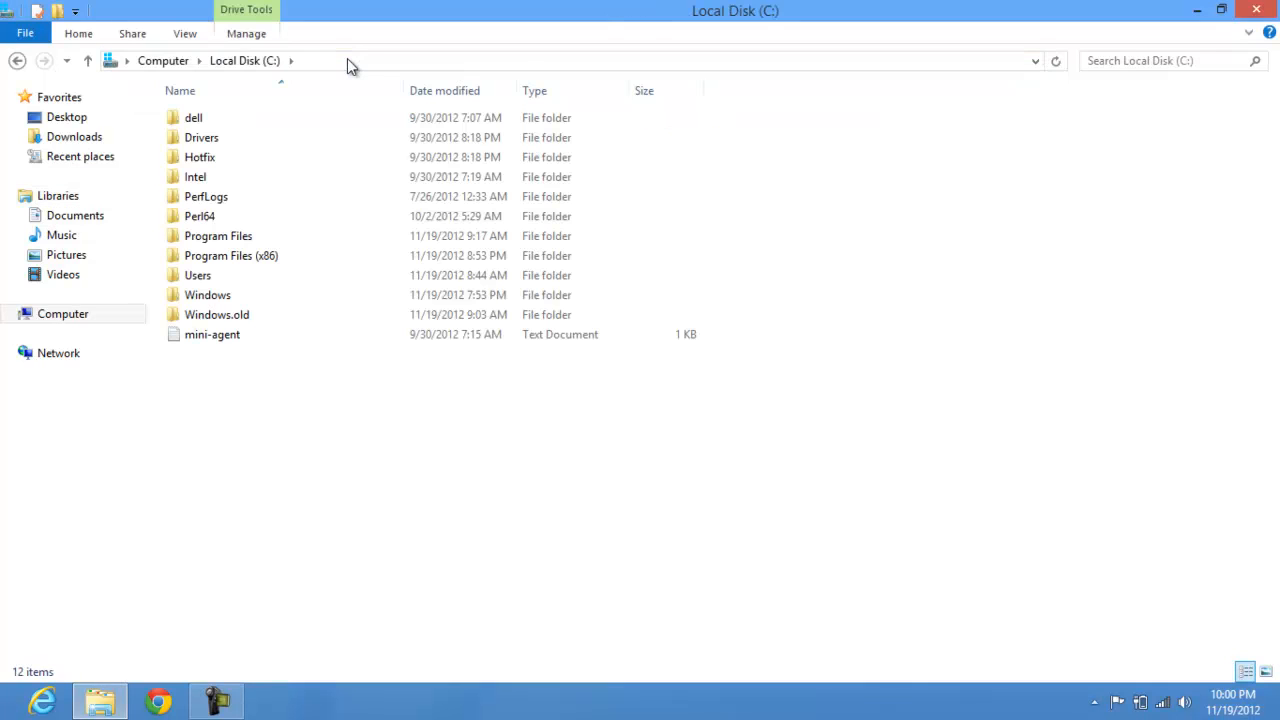
click(350, 60)
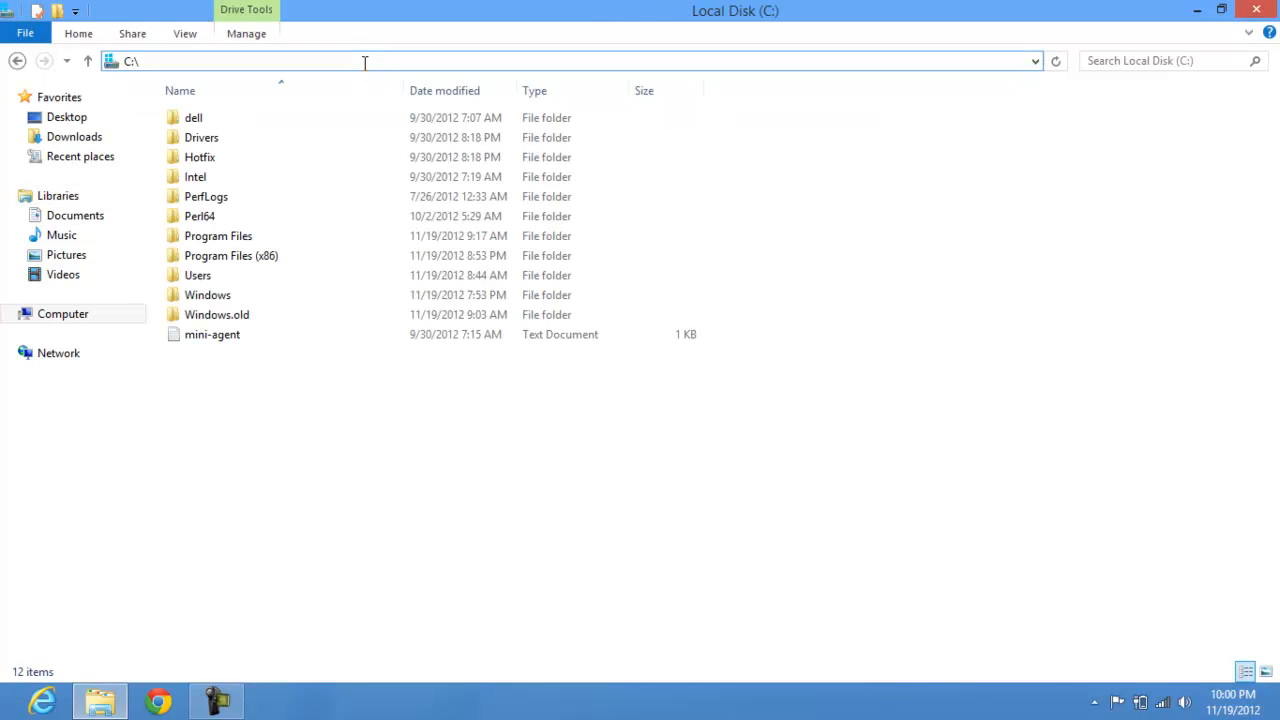
text(Windows)
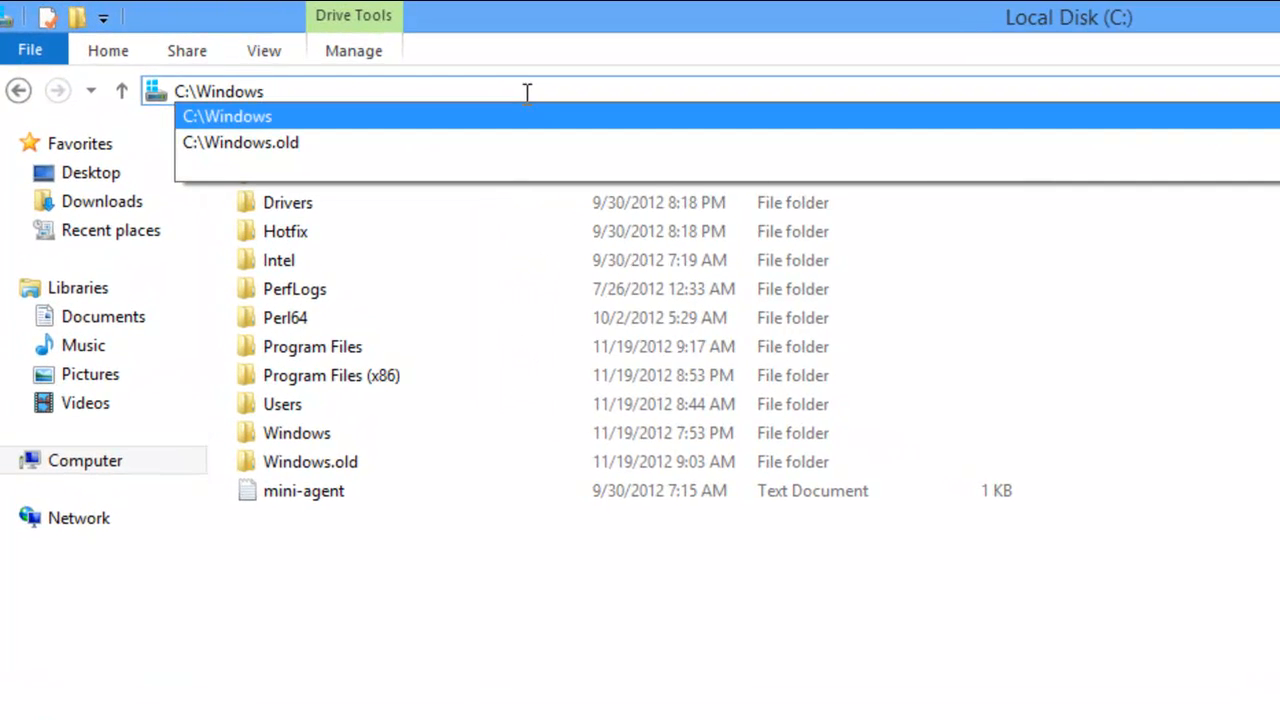
text(\)
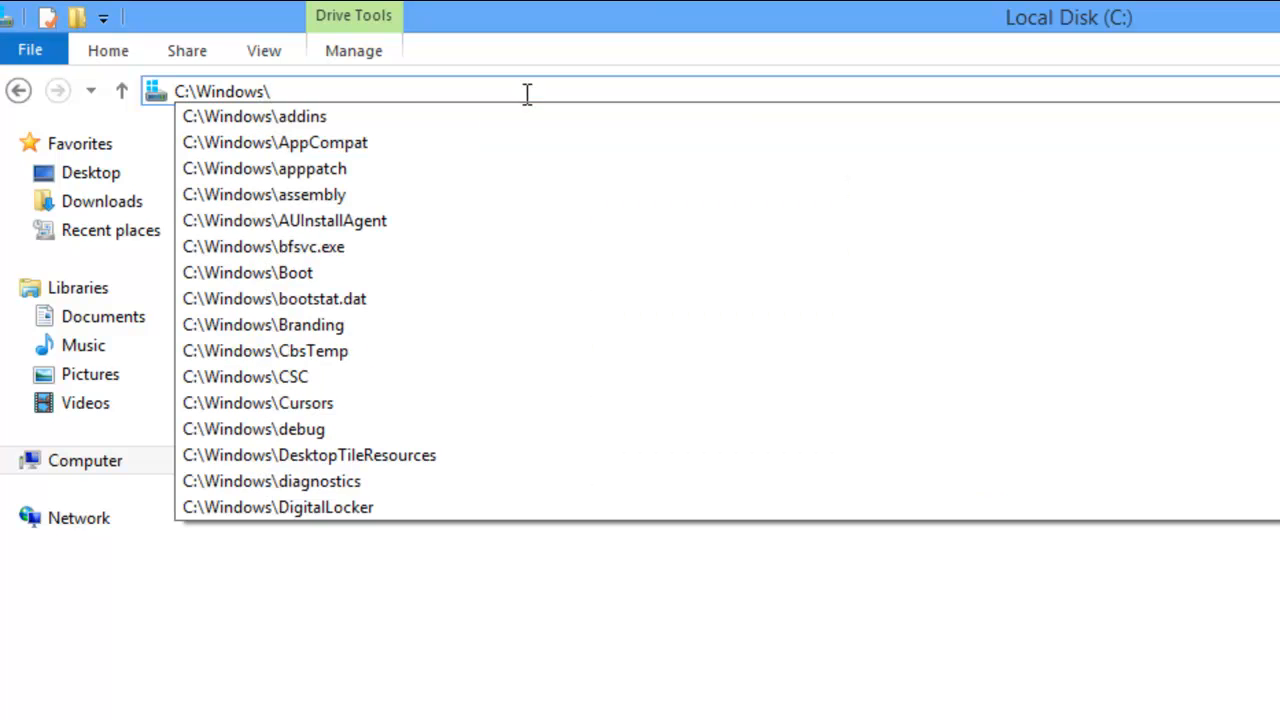
text(sy)
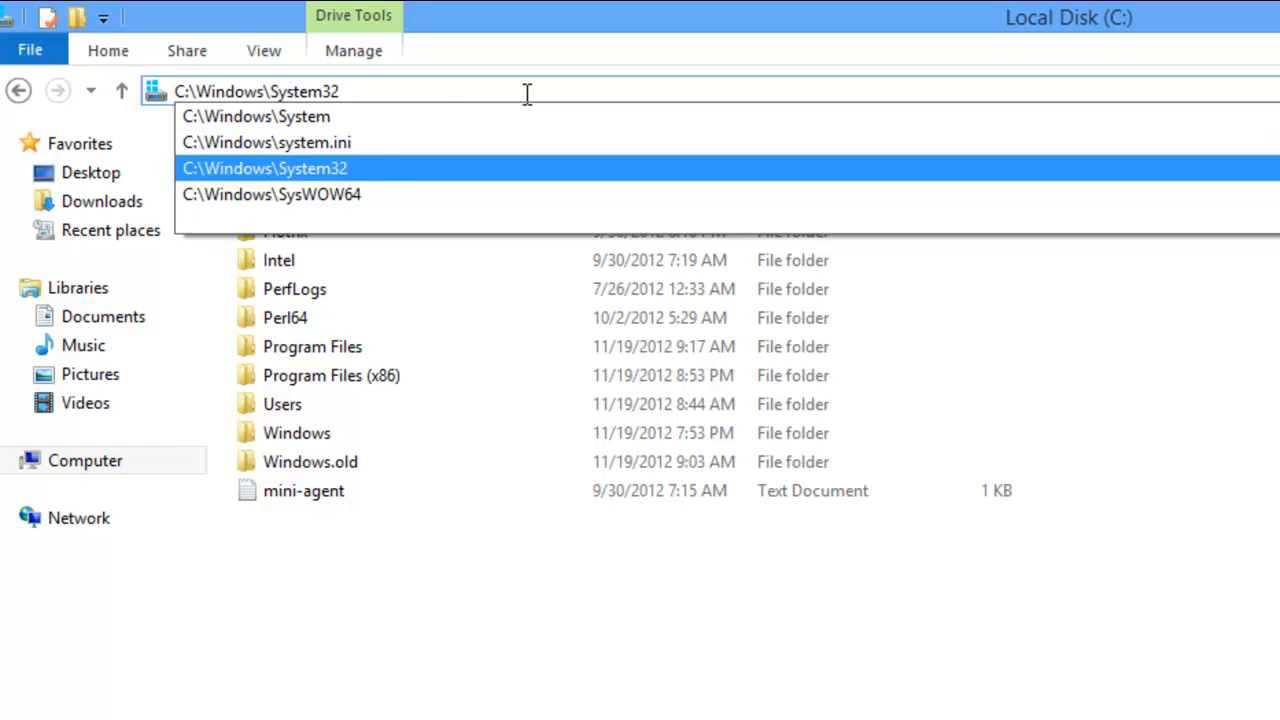
text(\d)
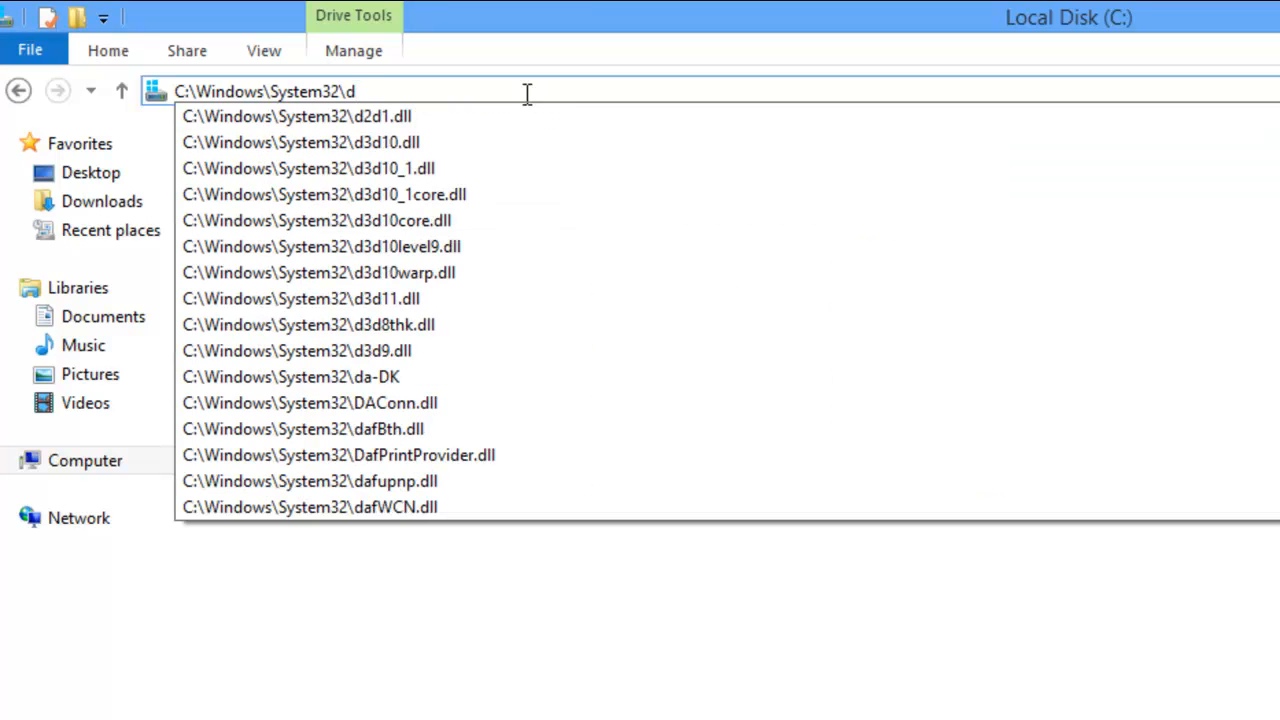
text(rivers\)
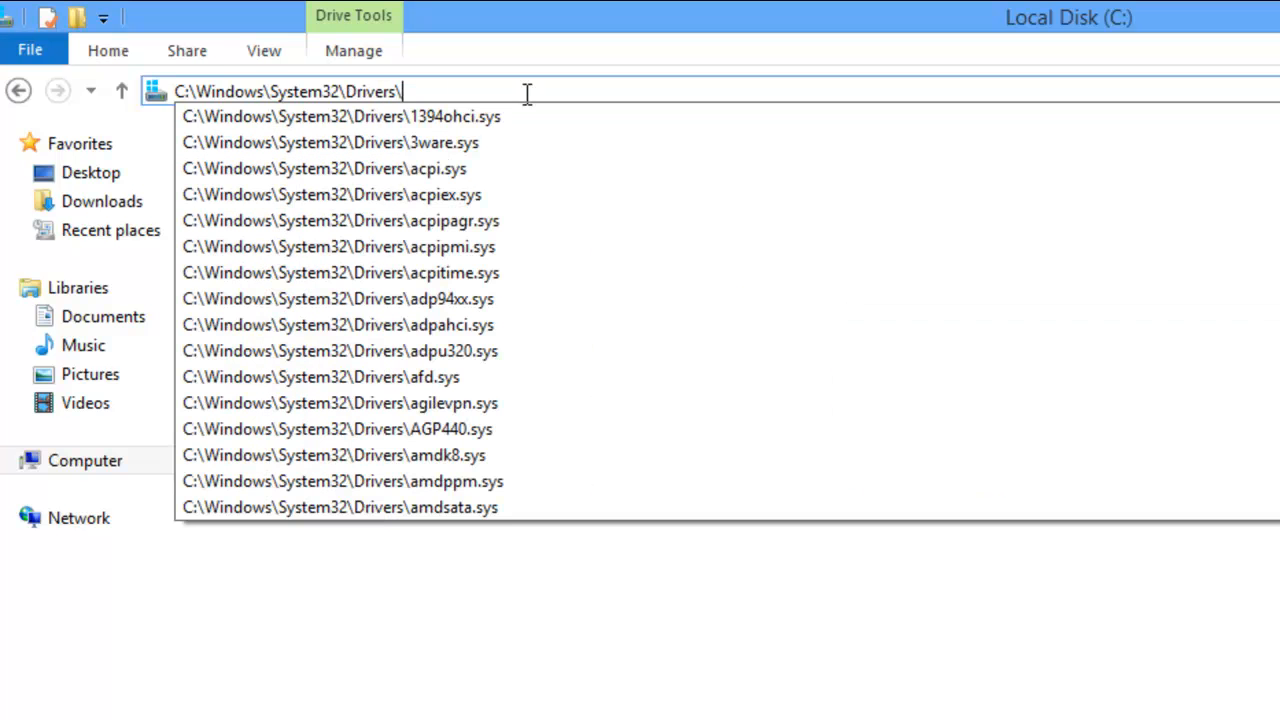
text(etc)
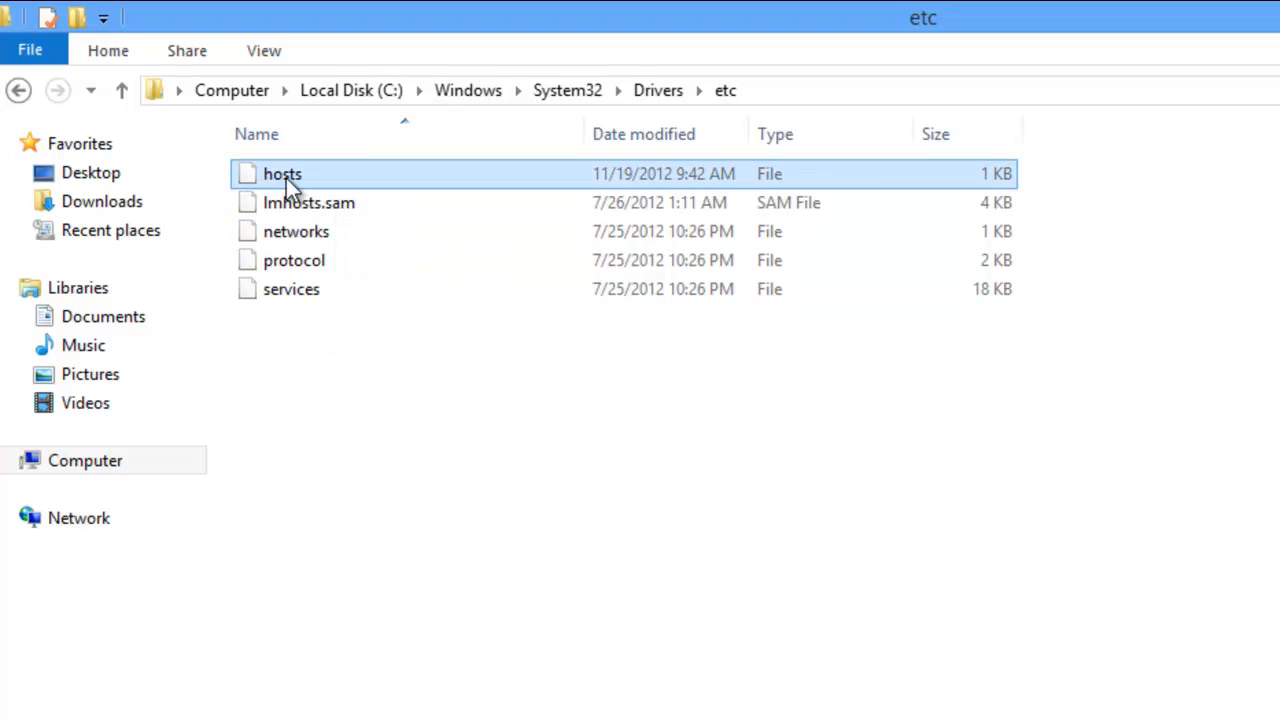
Open the hosts file's Properties, Security tab and Advanced Security Settings, selecting the Users entry.
right_click(282, 172)
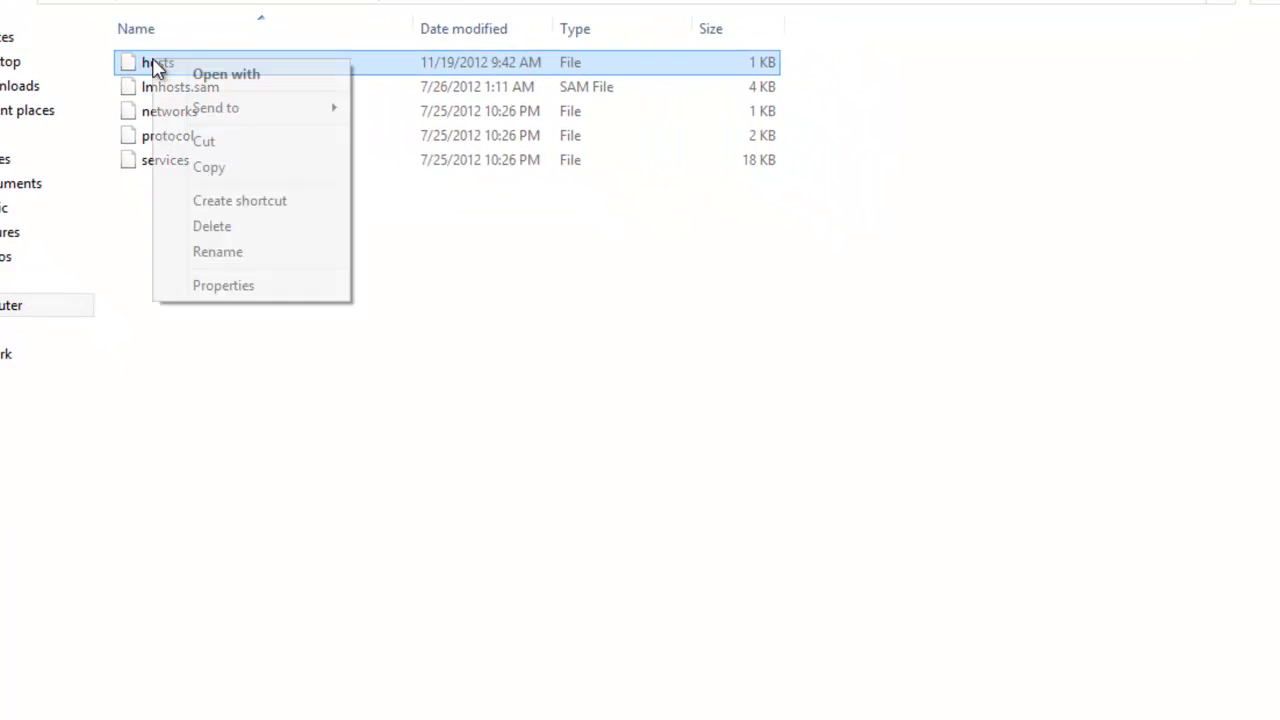
click(224, 284)
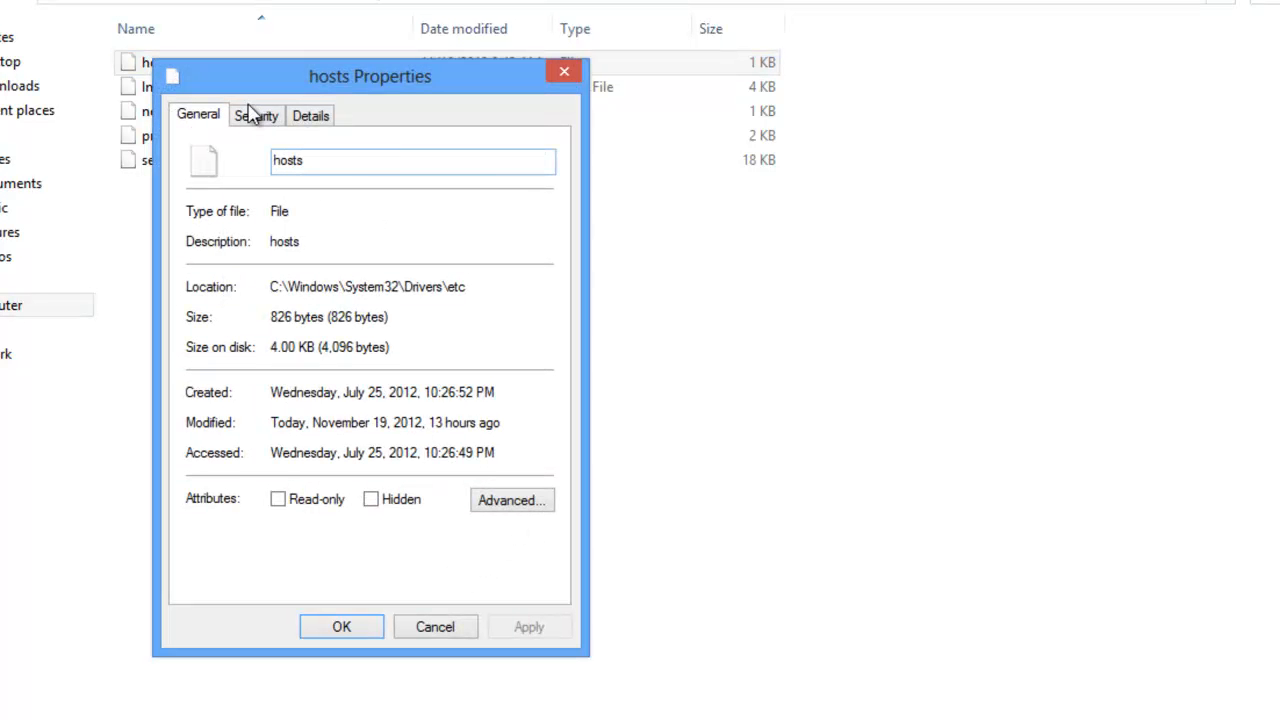
click(256, 114)
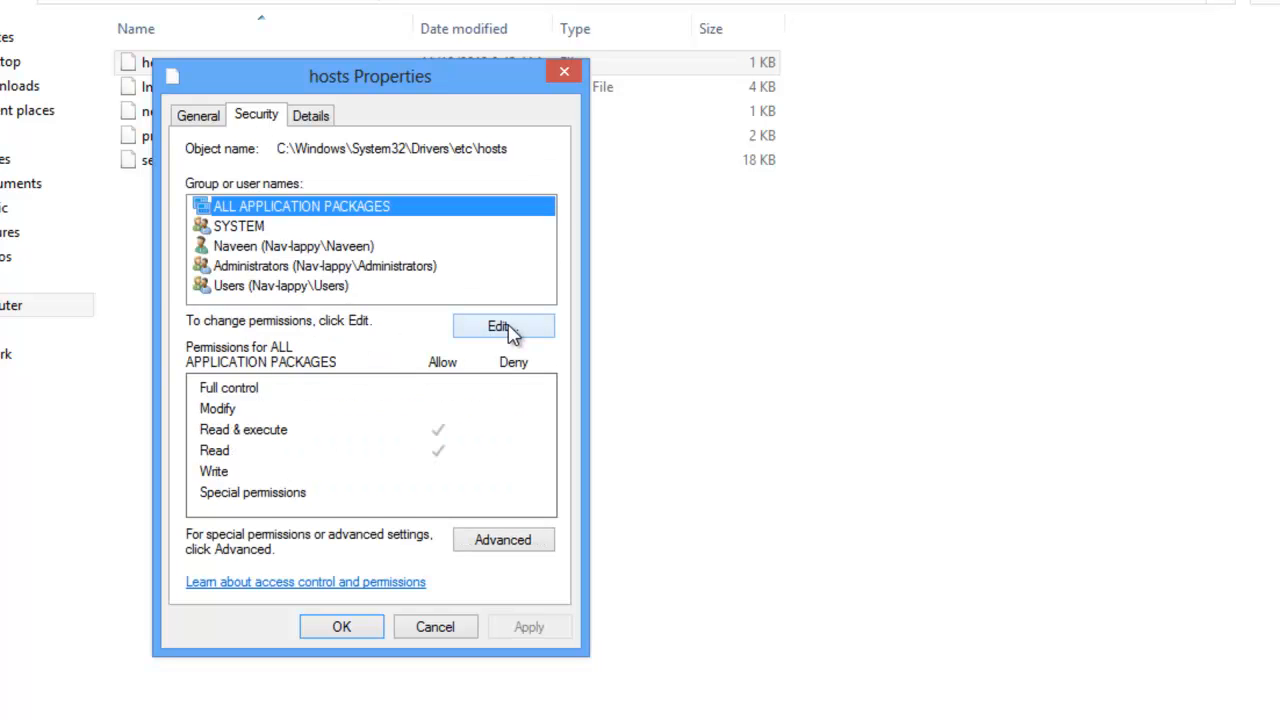
mouse_move(504, 540)
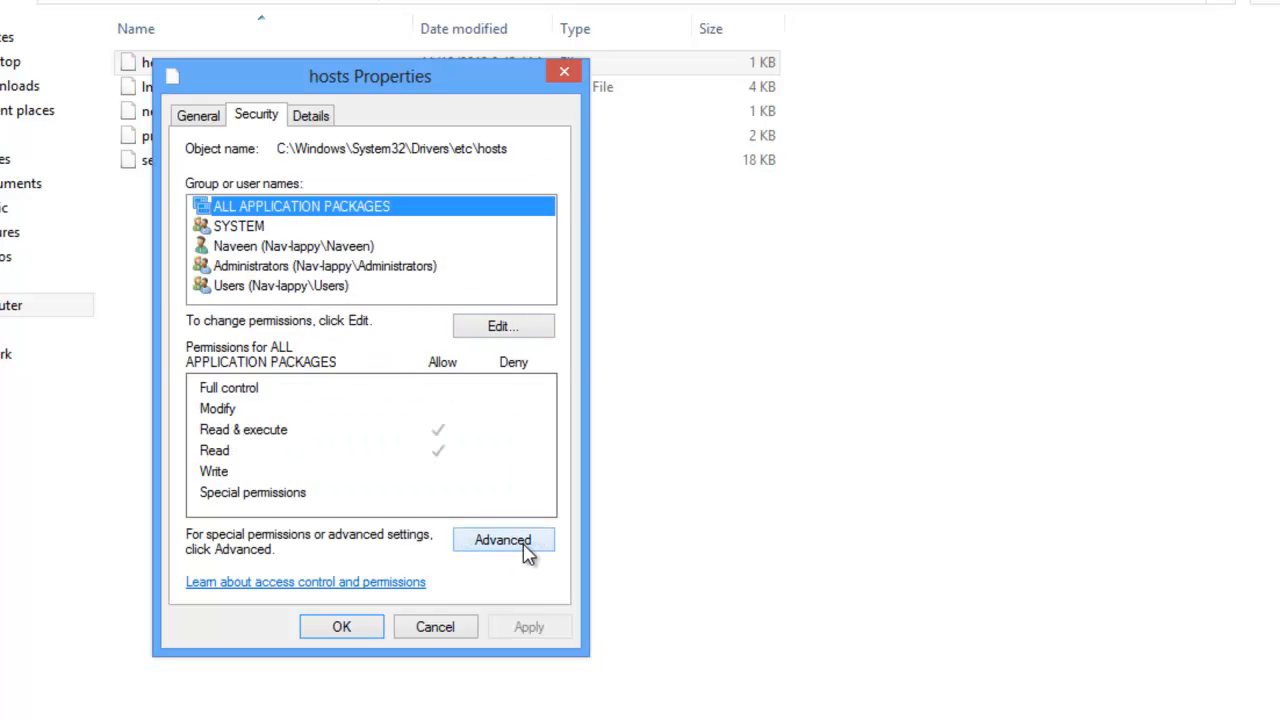
click(504, 540)
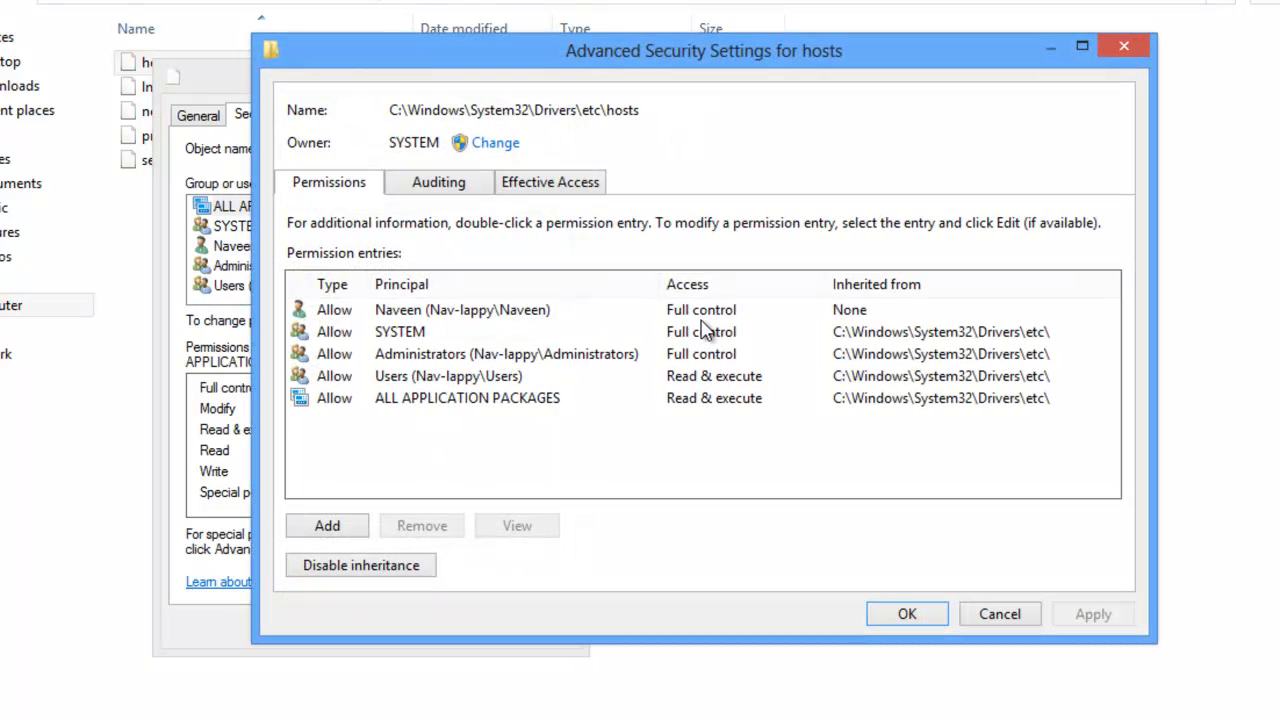
mouse_move(432, 396)
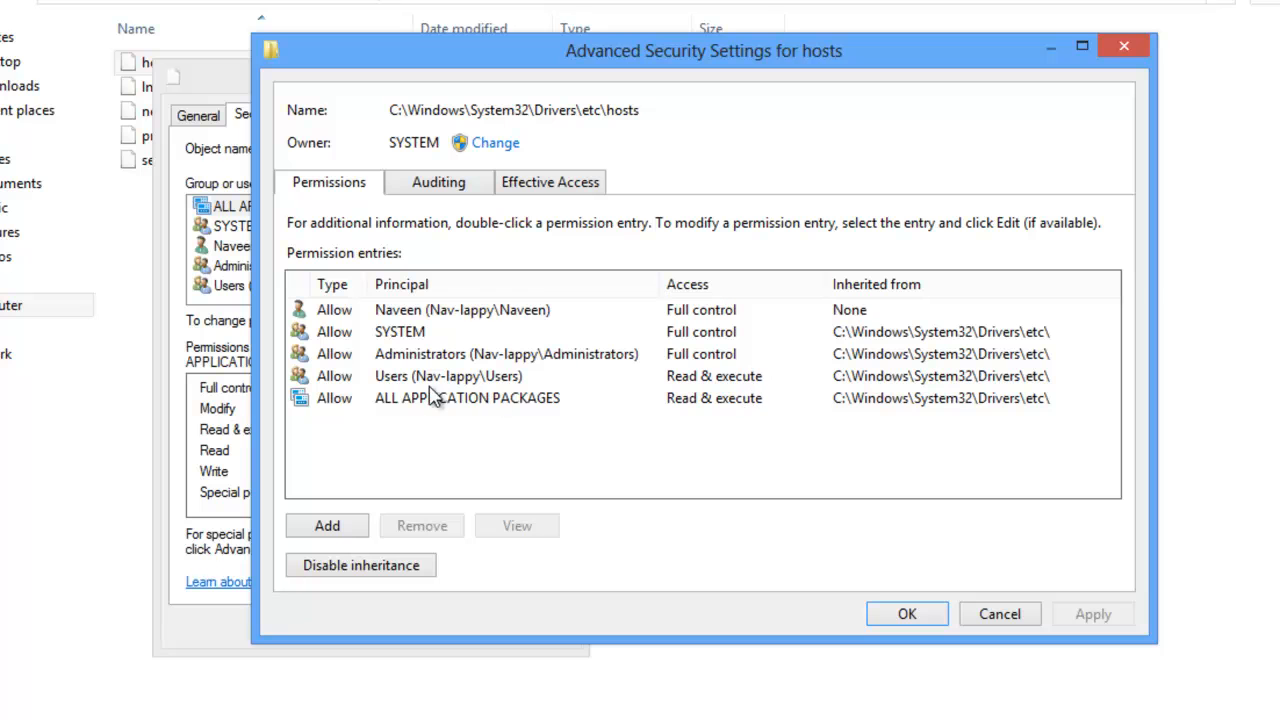
mouse_move(704, 324)
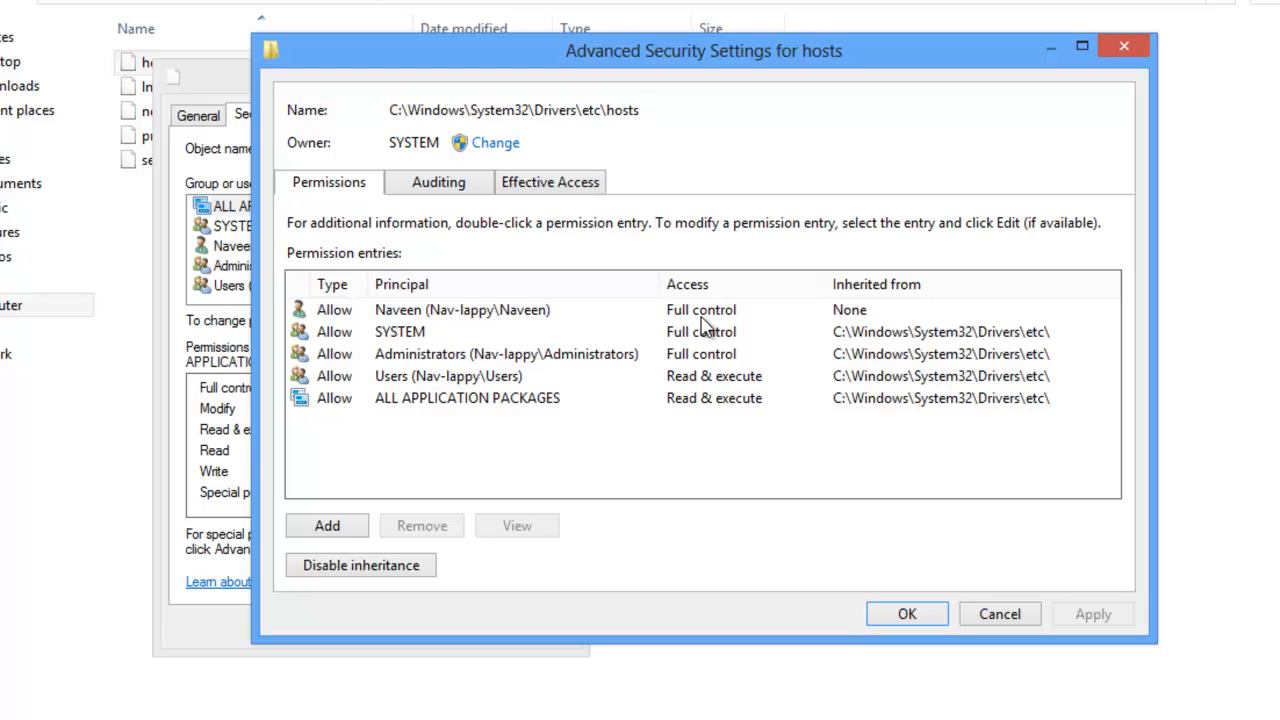
mouse_move(612, 392)
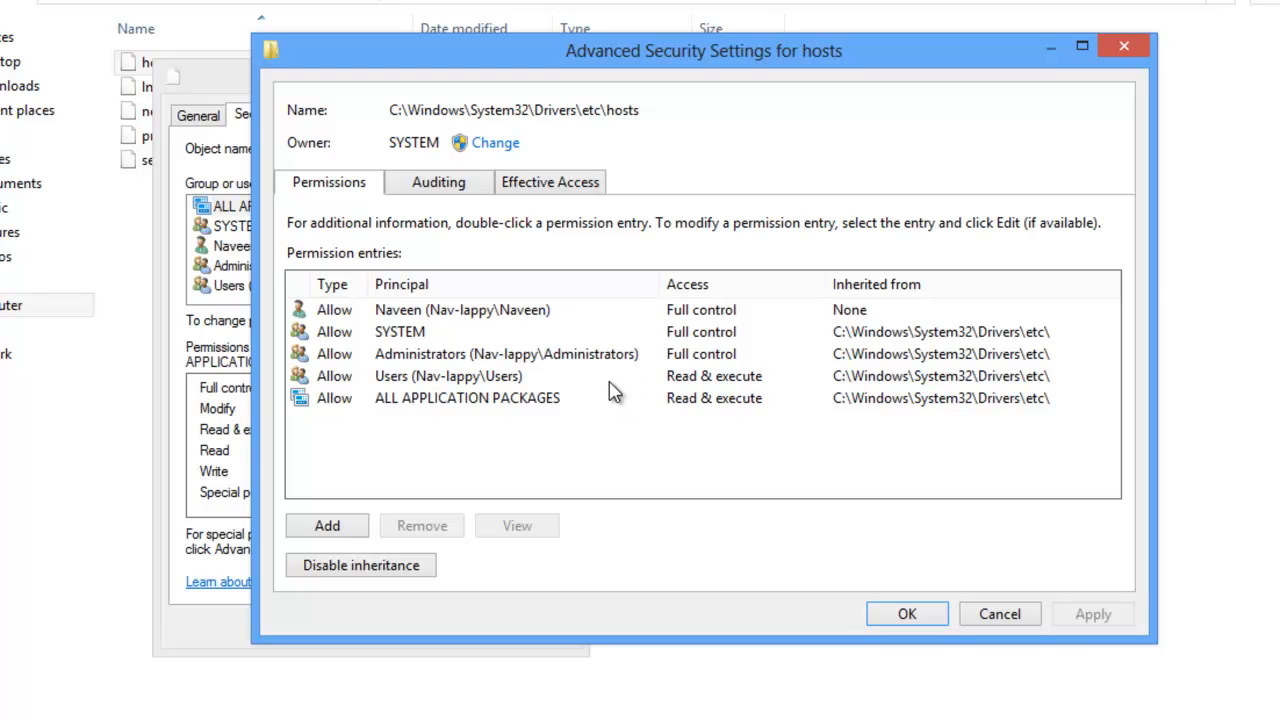
click(450, 376)
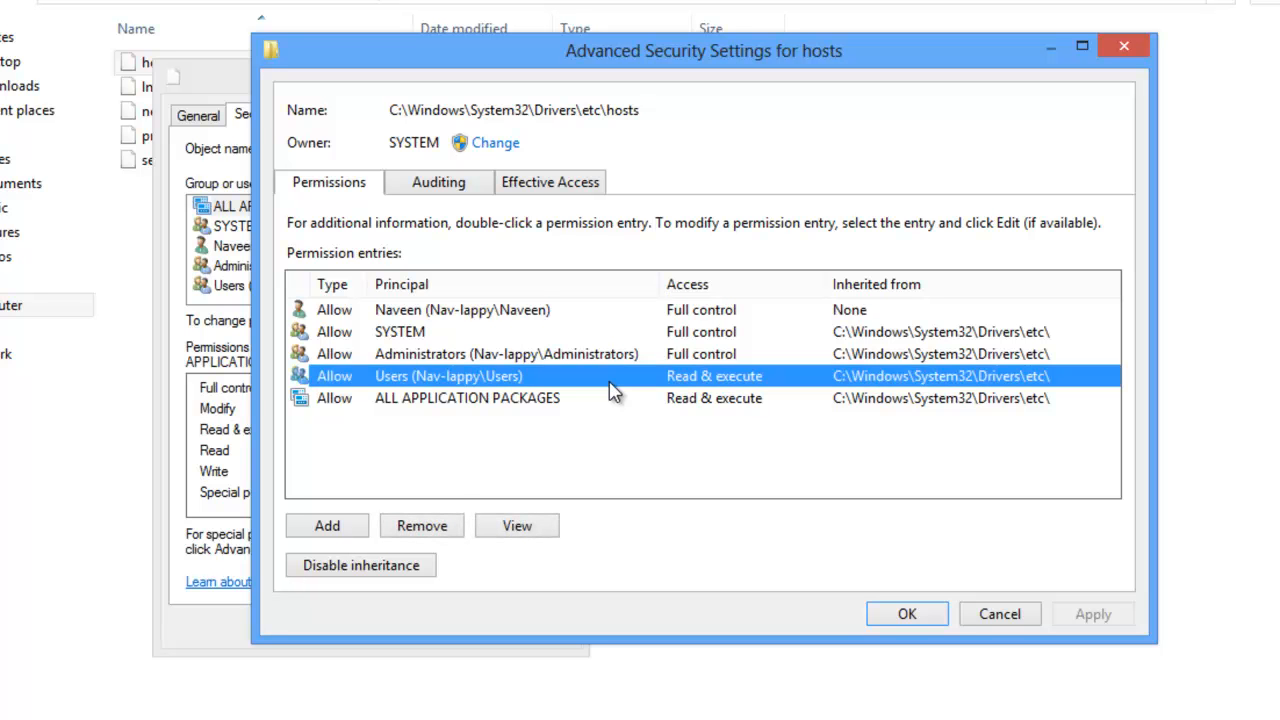
click(328, 524)
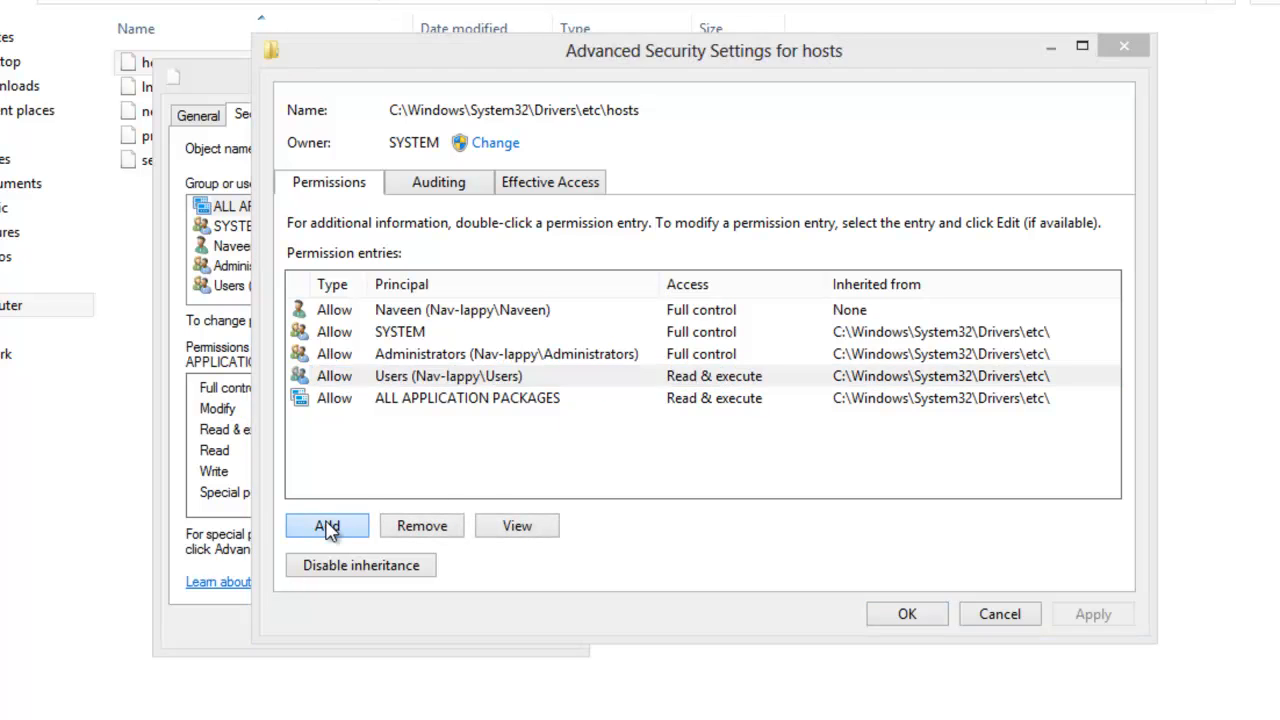
Add a permission entry for user Naveen with Full control on the hosts file.
click(328, 524)
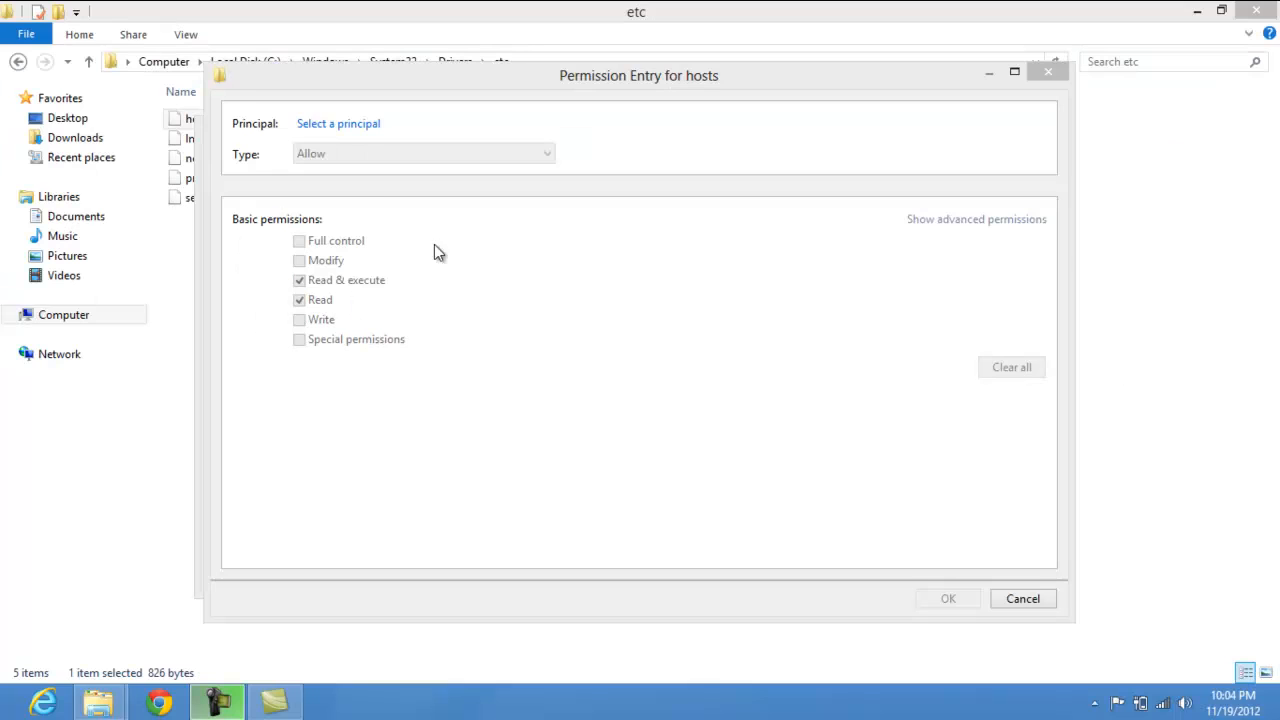
mouse_move(338, 124)
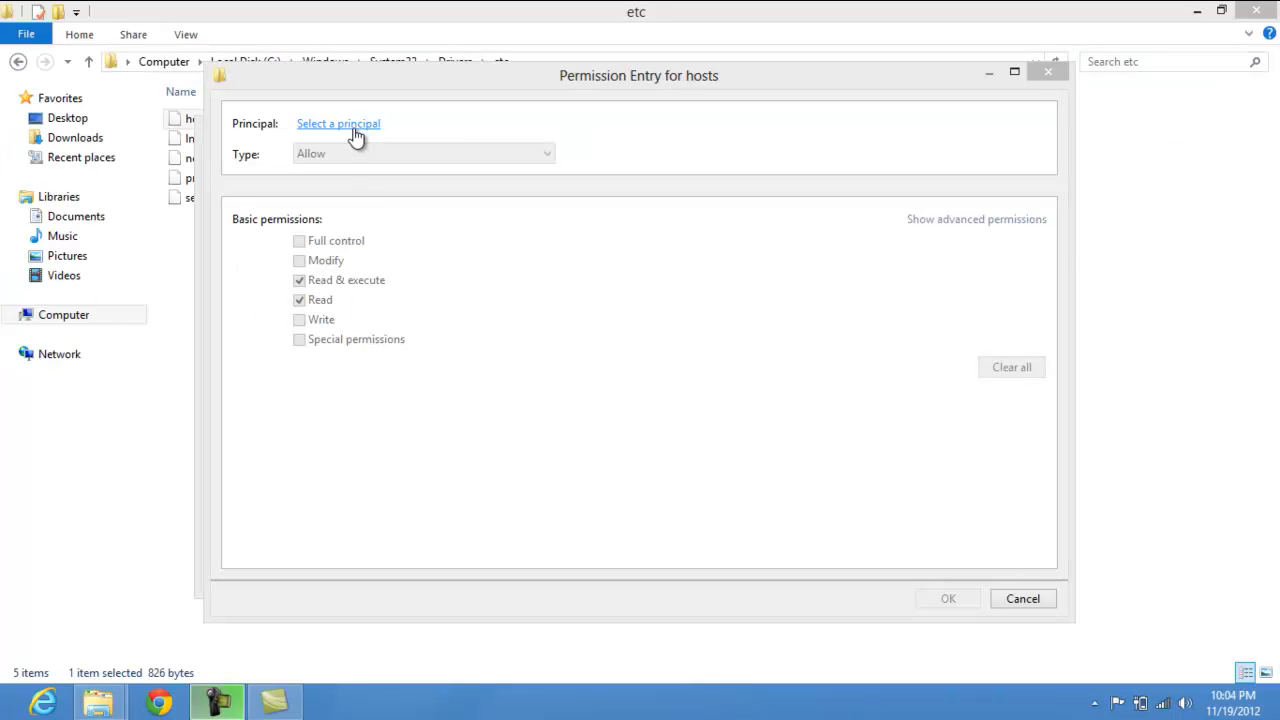
click(338, 124)
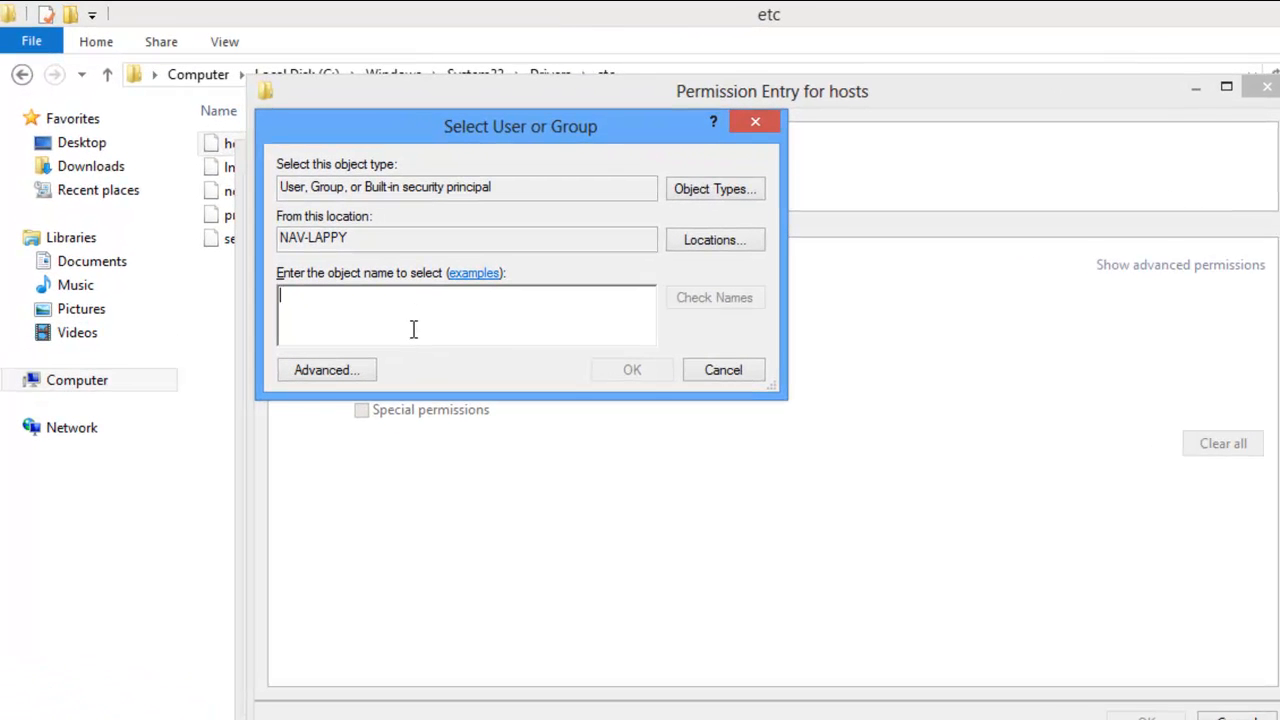
text(Naveen)
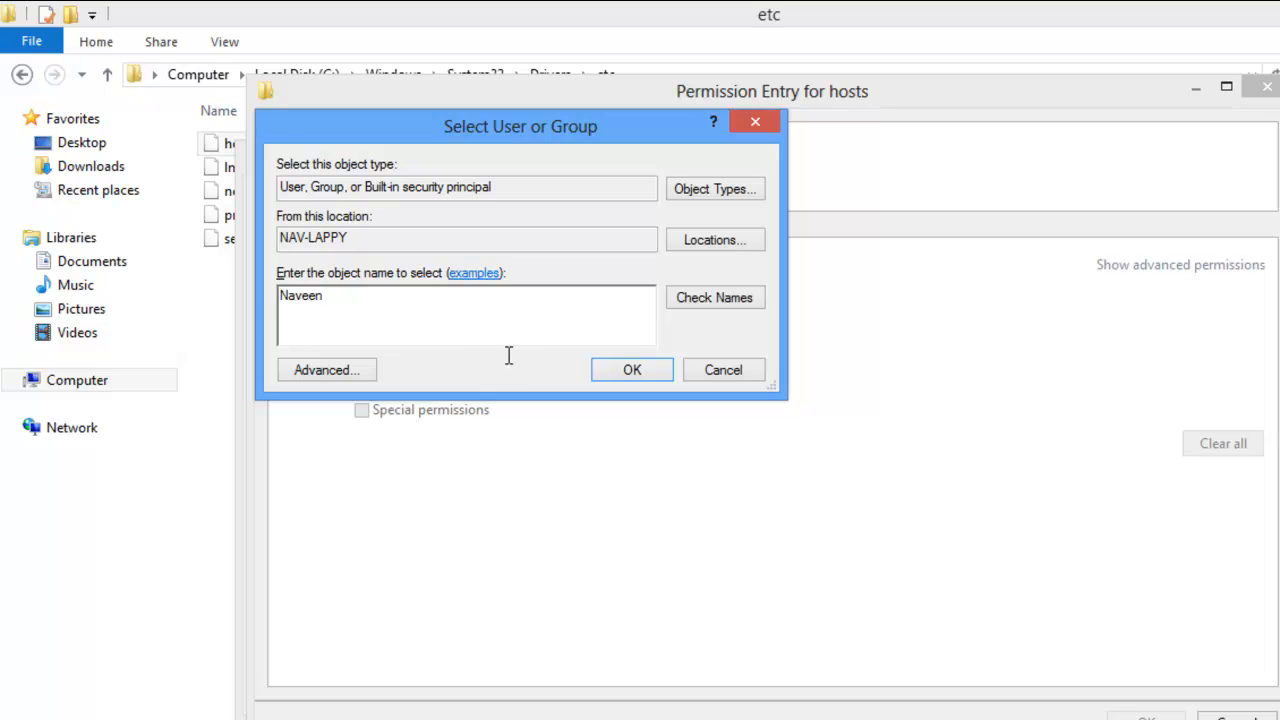
mouse_move(596, 356)
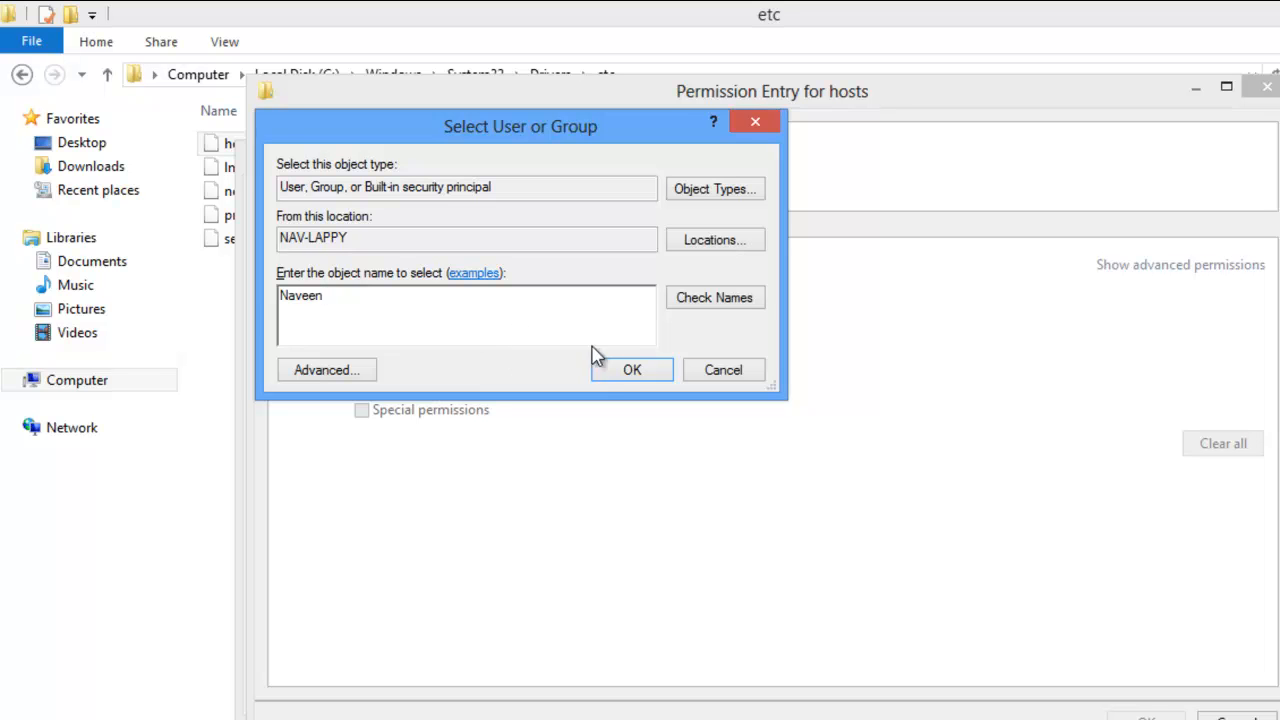
click(632, 368)
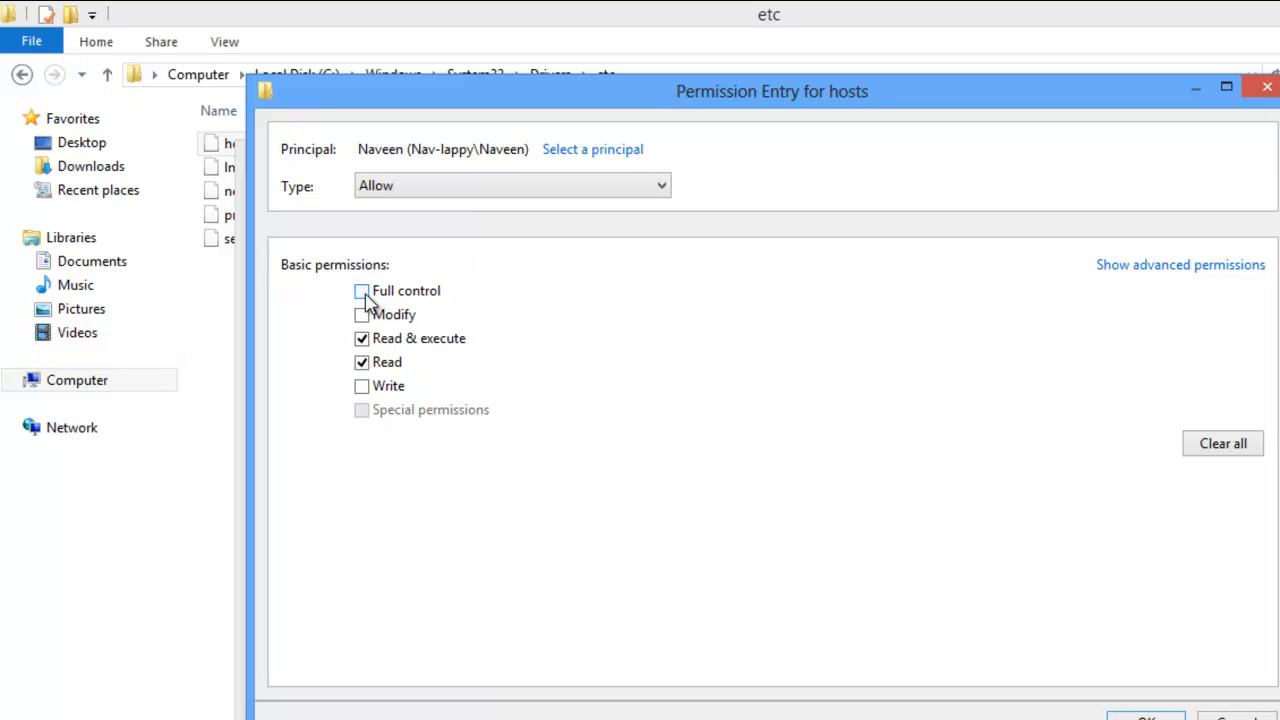
click(360, 292)
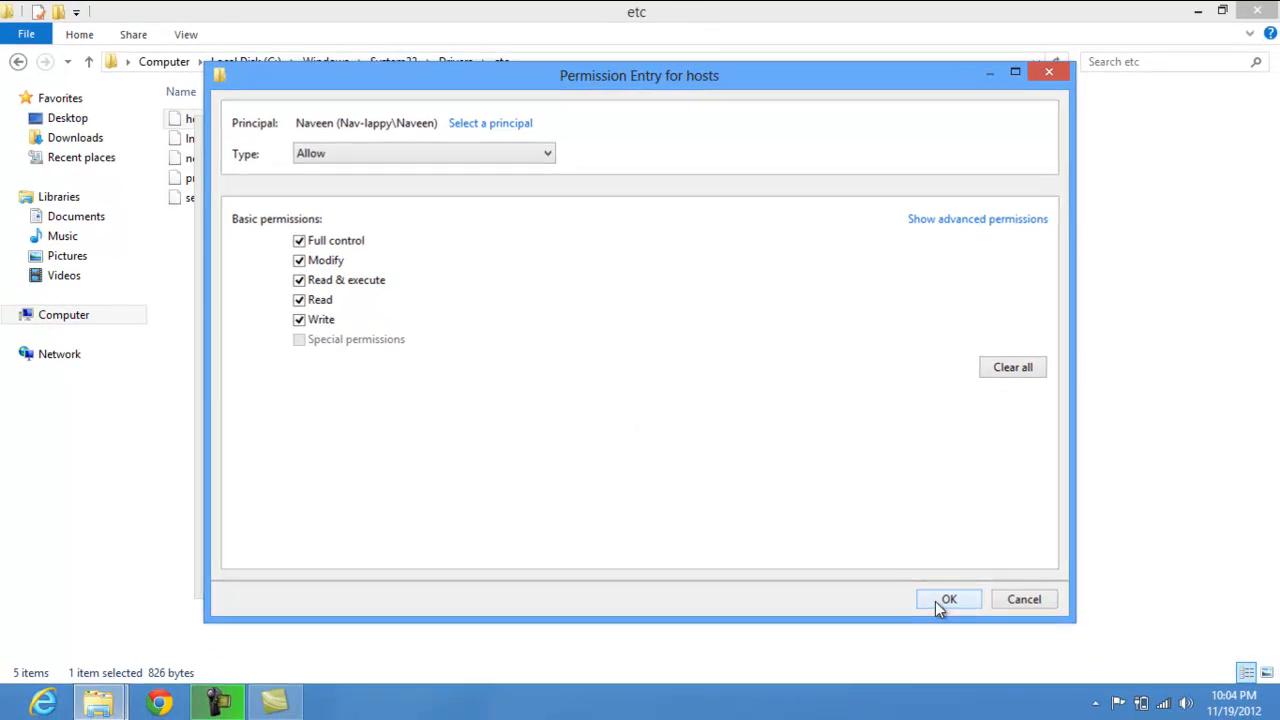
Confirm the new entry, accept the system-permissions warning and close hosts Properties.
click(948, 598)
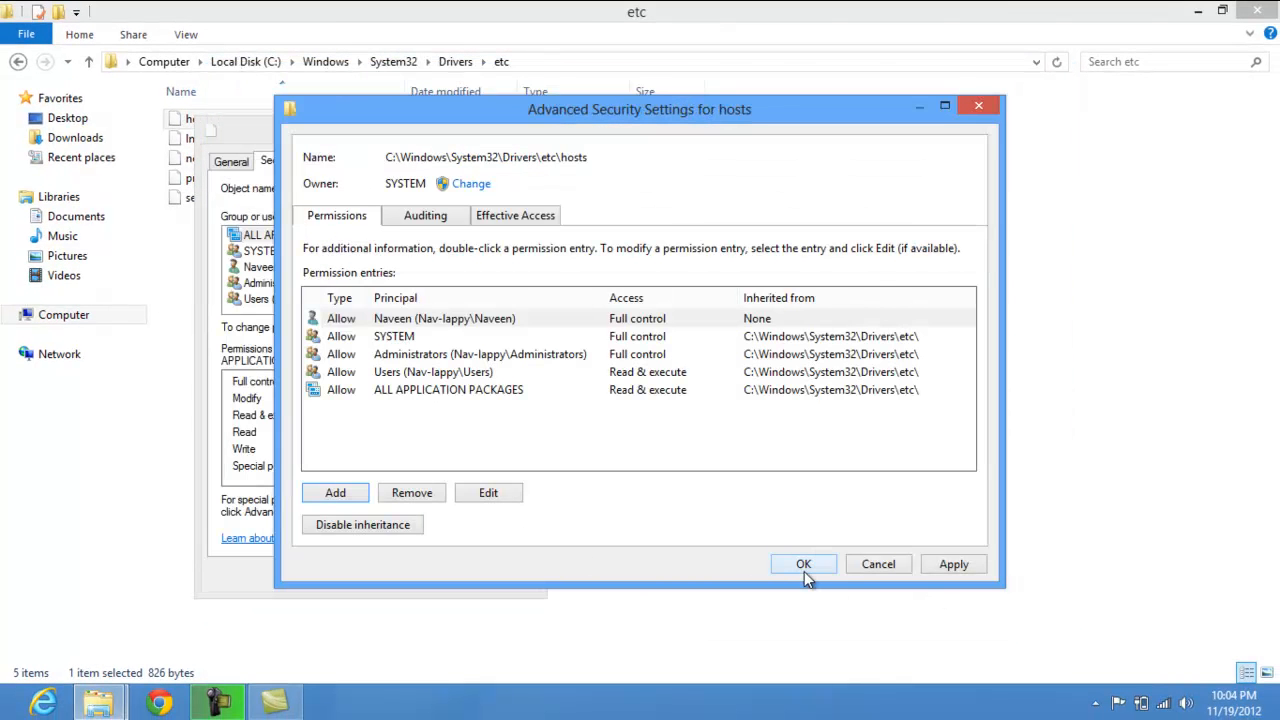
click(804, 564)
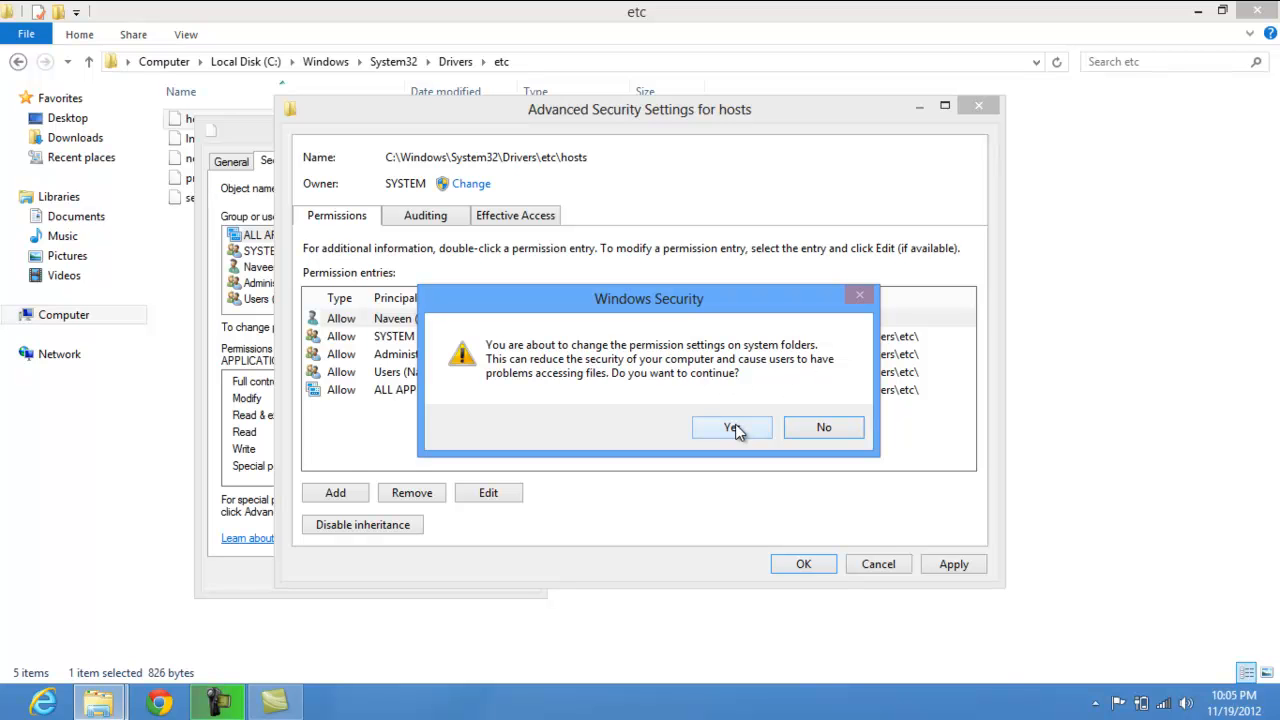
click(732, 428)
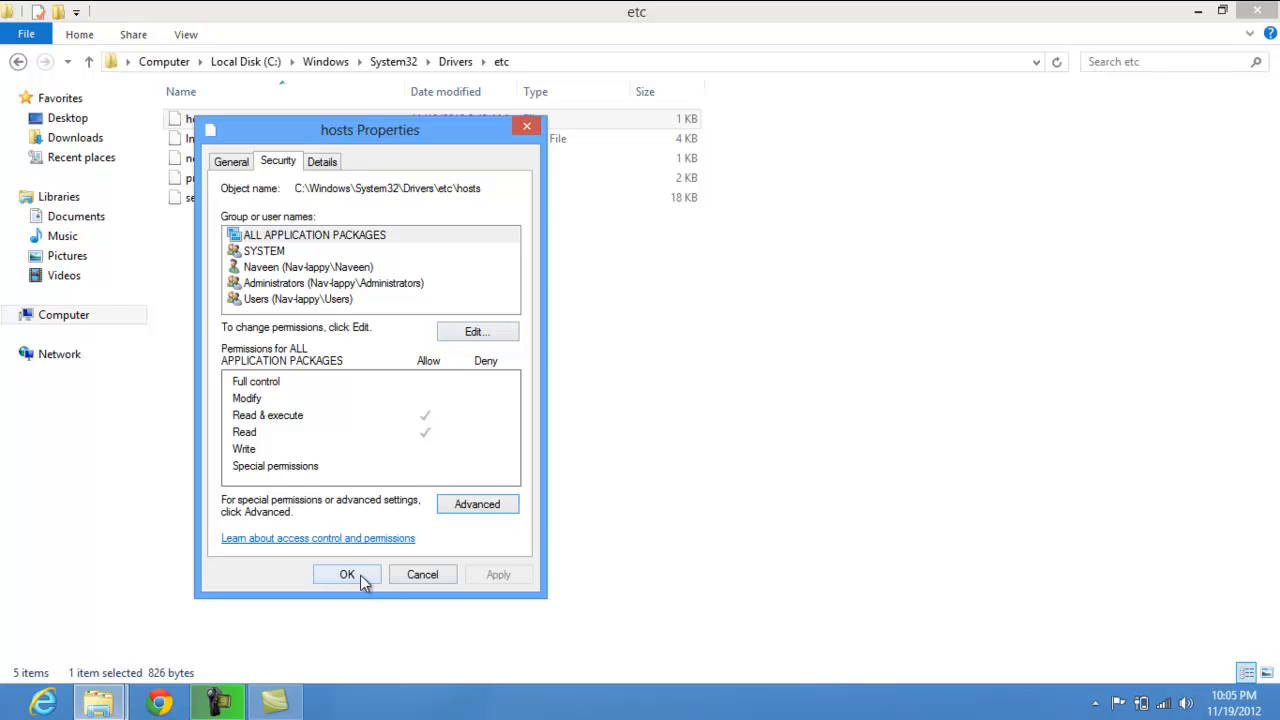
click(348, 574)
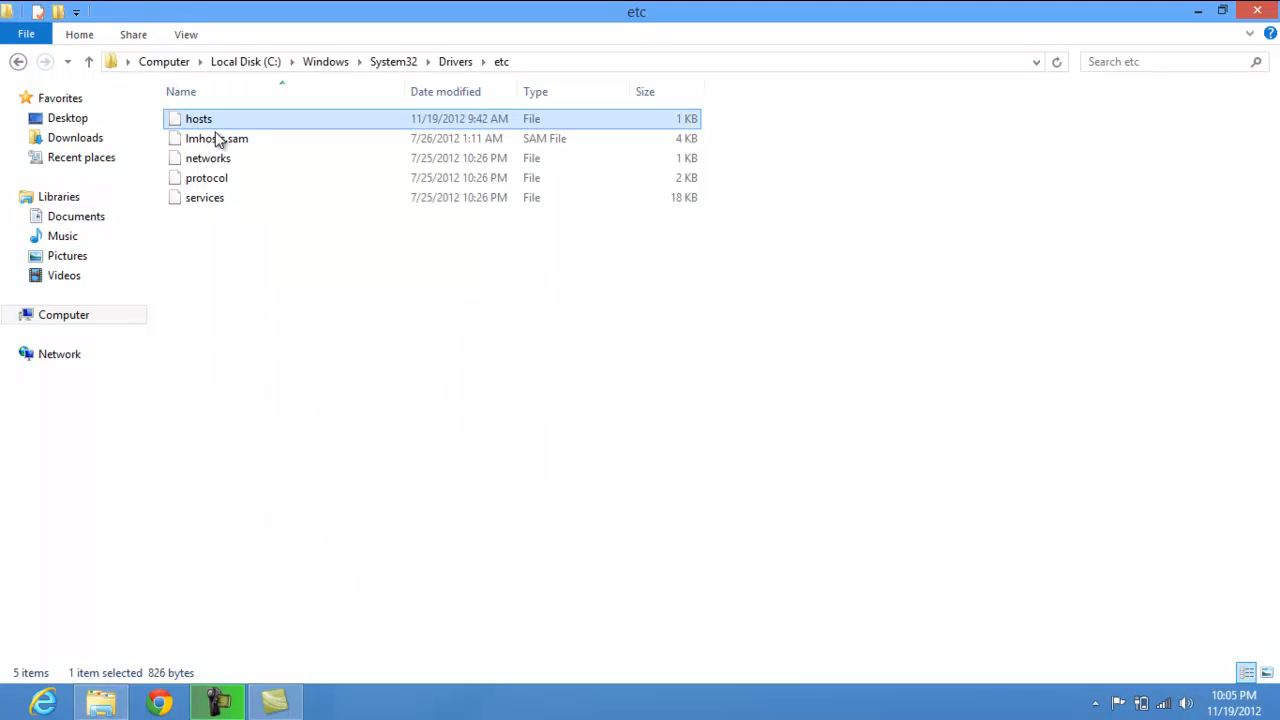
double_click(198, 118)
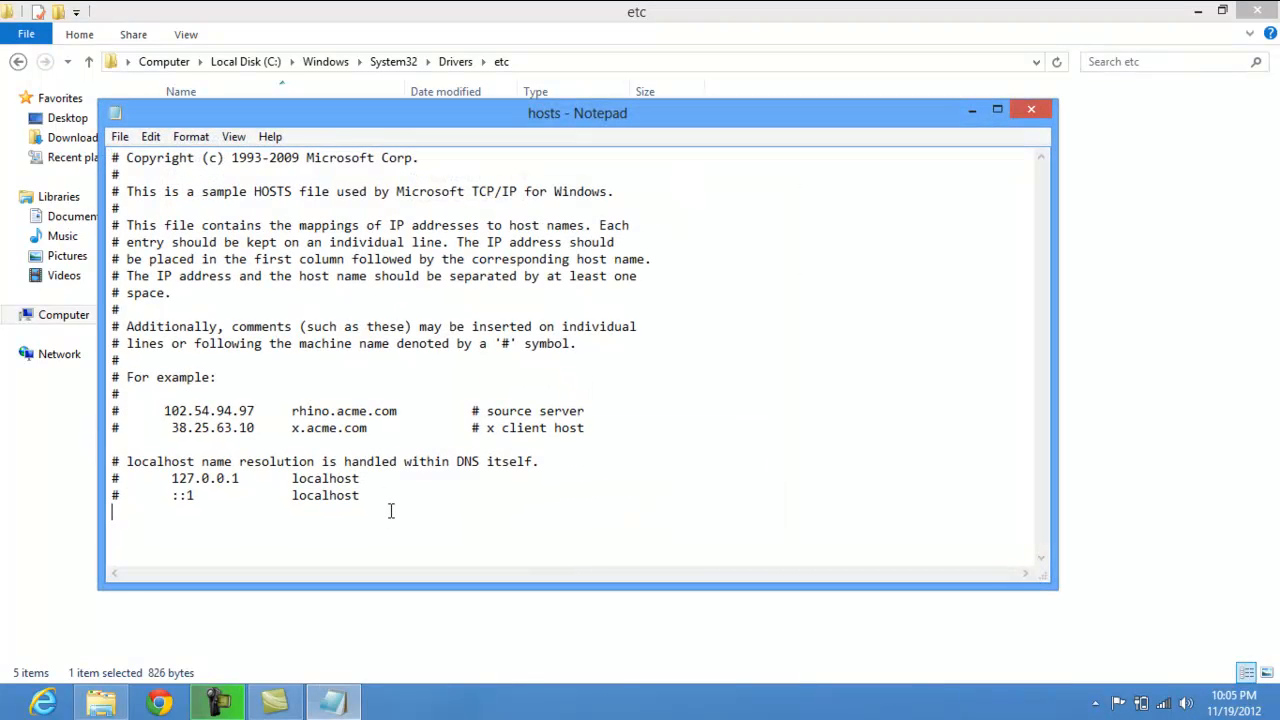
text(12)
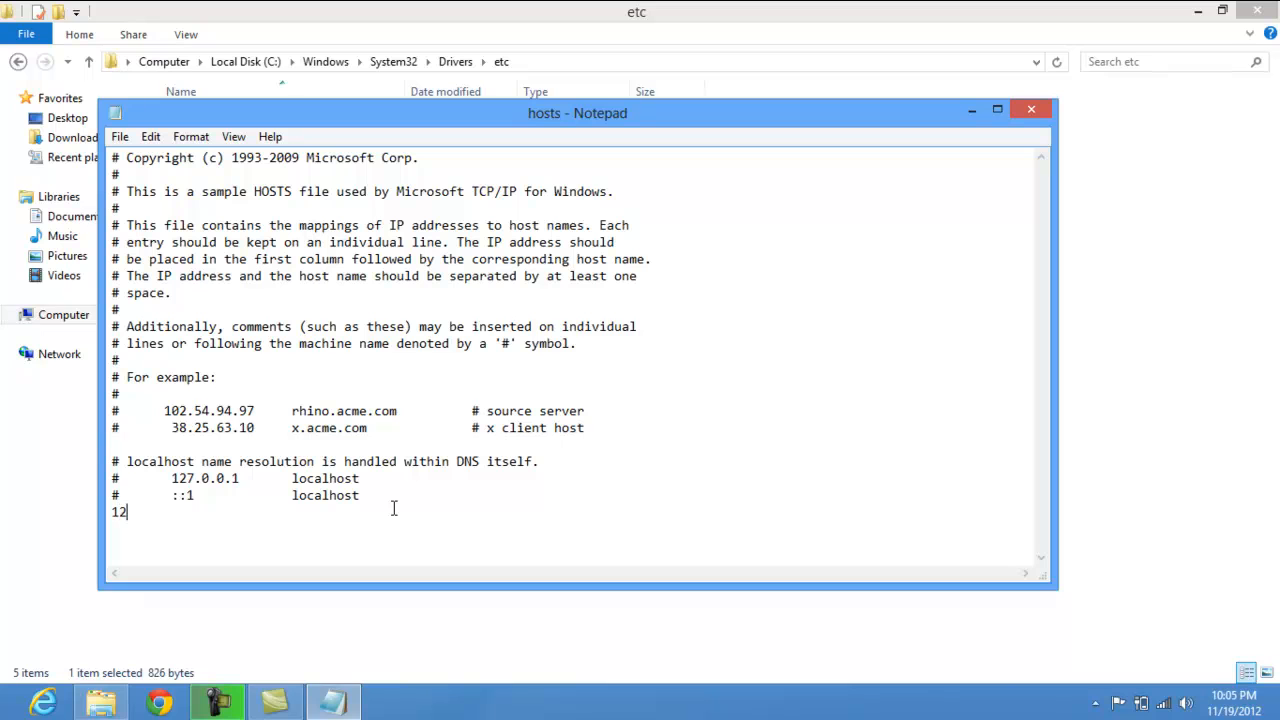
text(7.0.0)
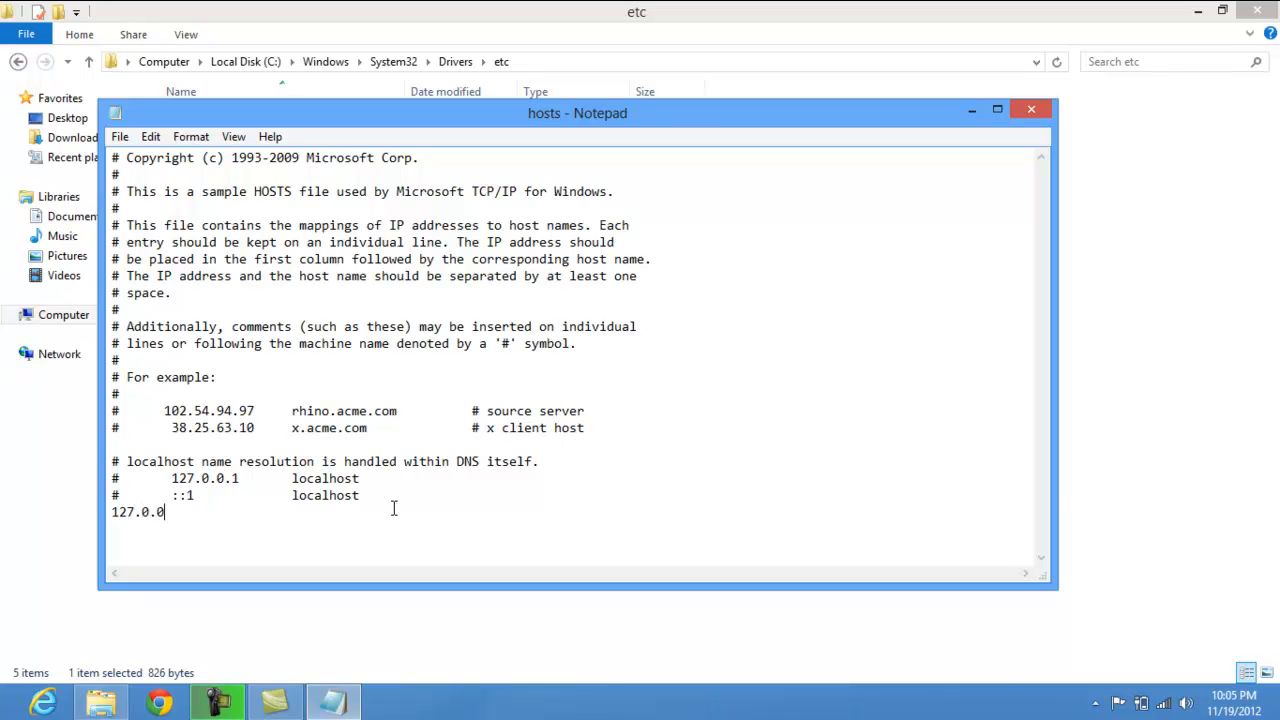
text(1)
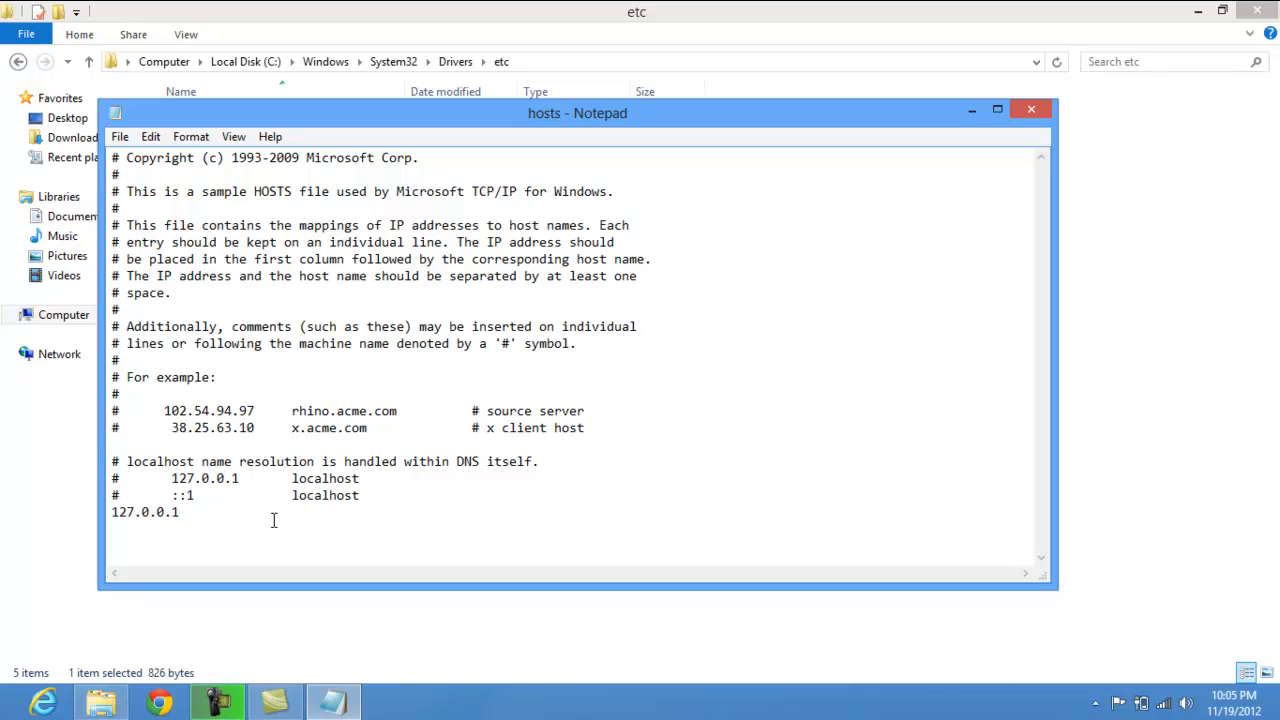
text(www.)
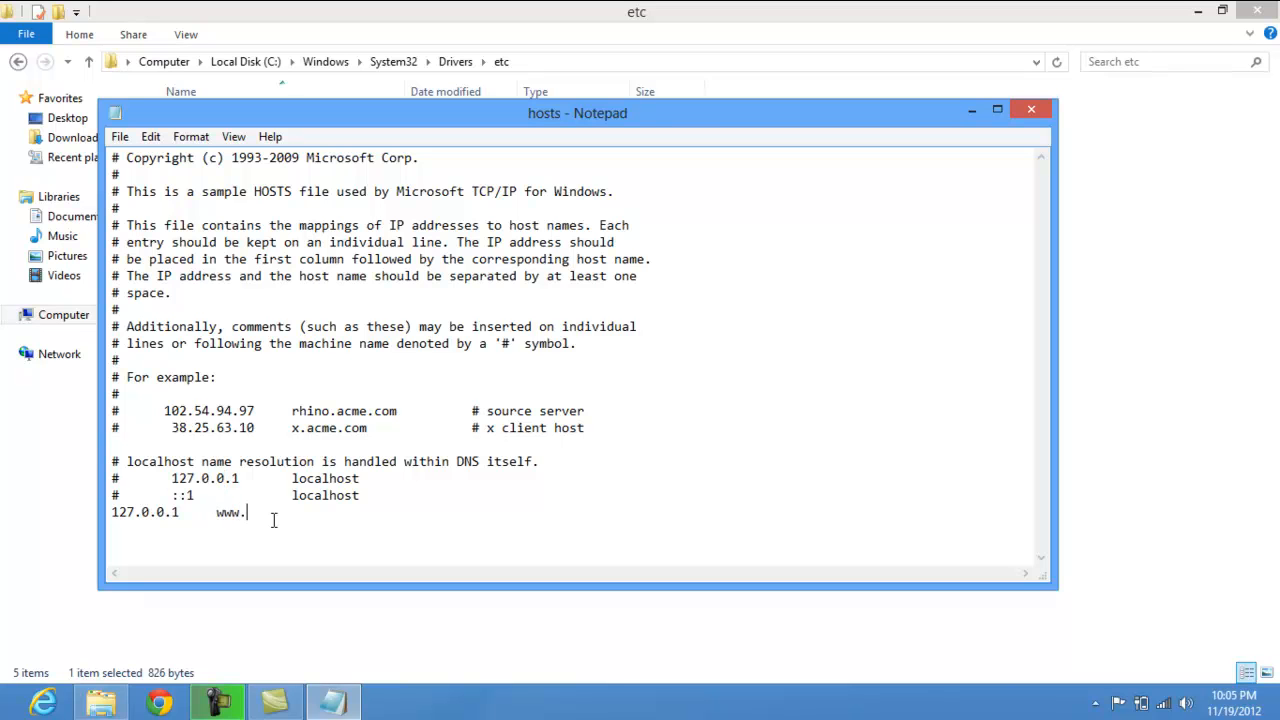
text(facebook.c)
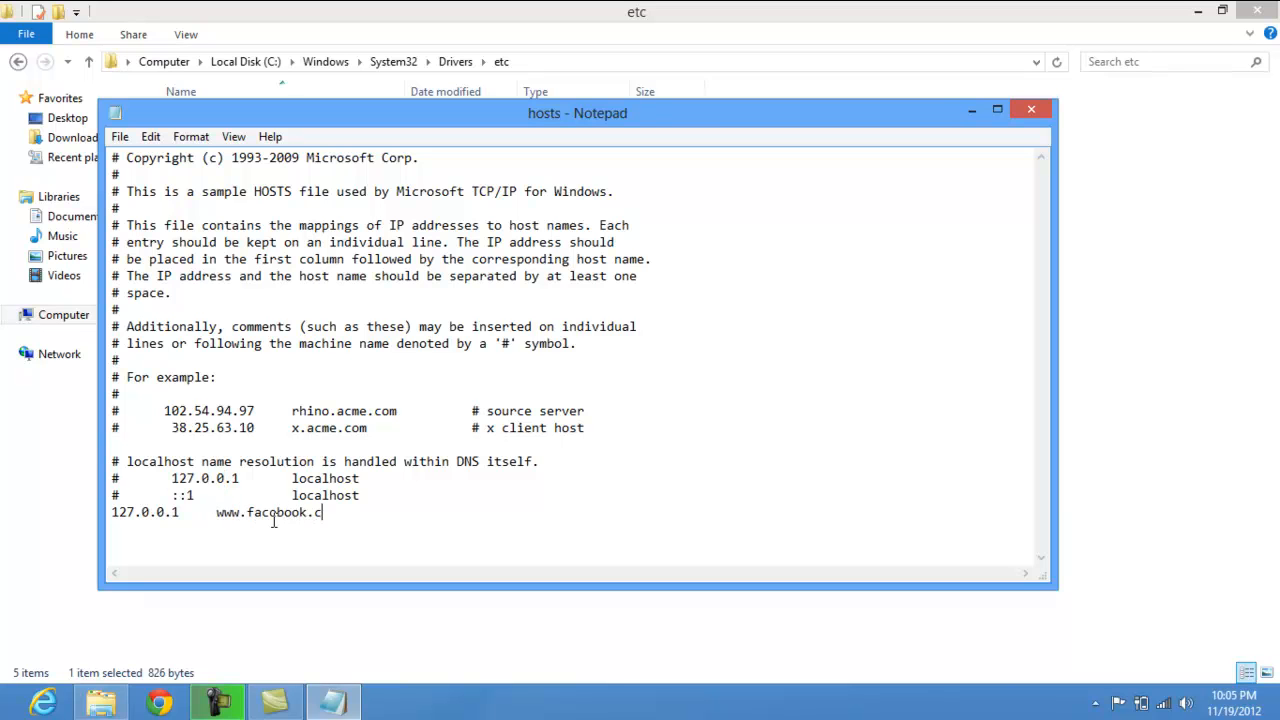
click(120, 136)
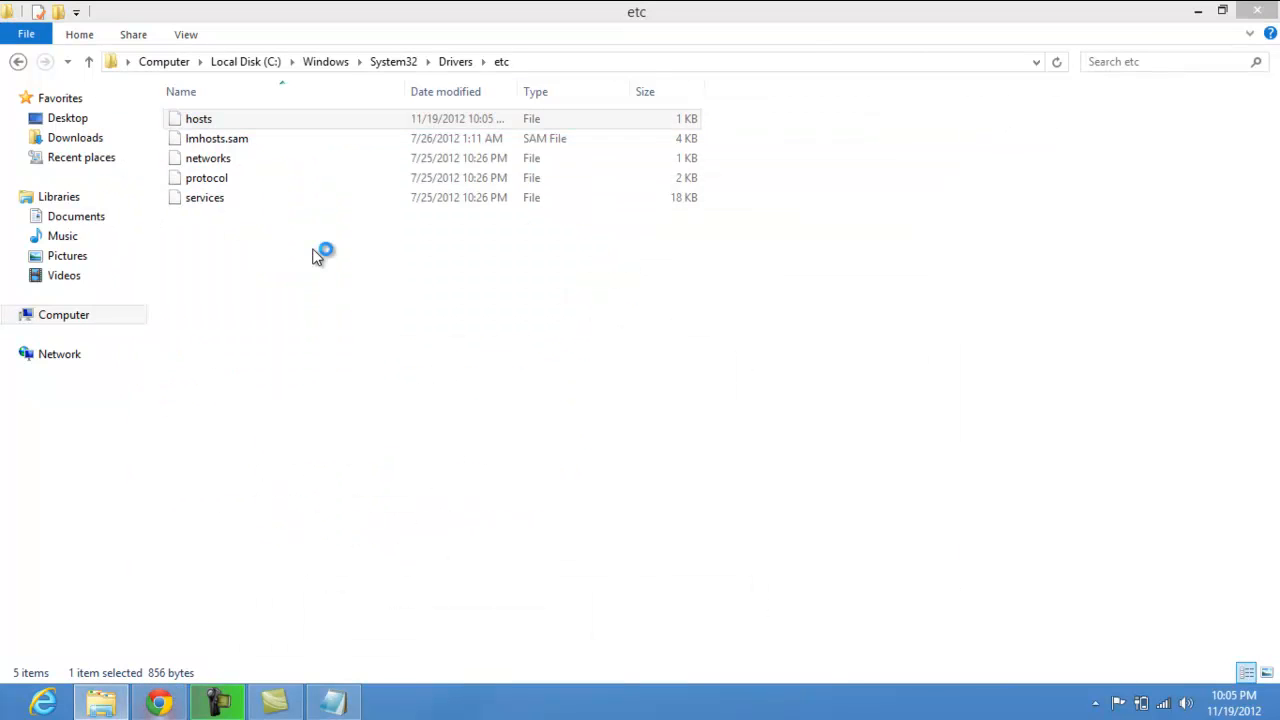
click(158, 702)
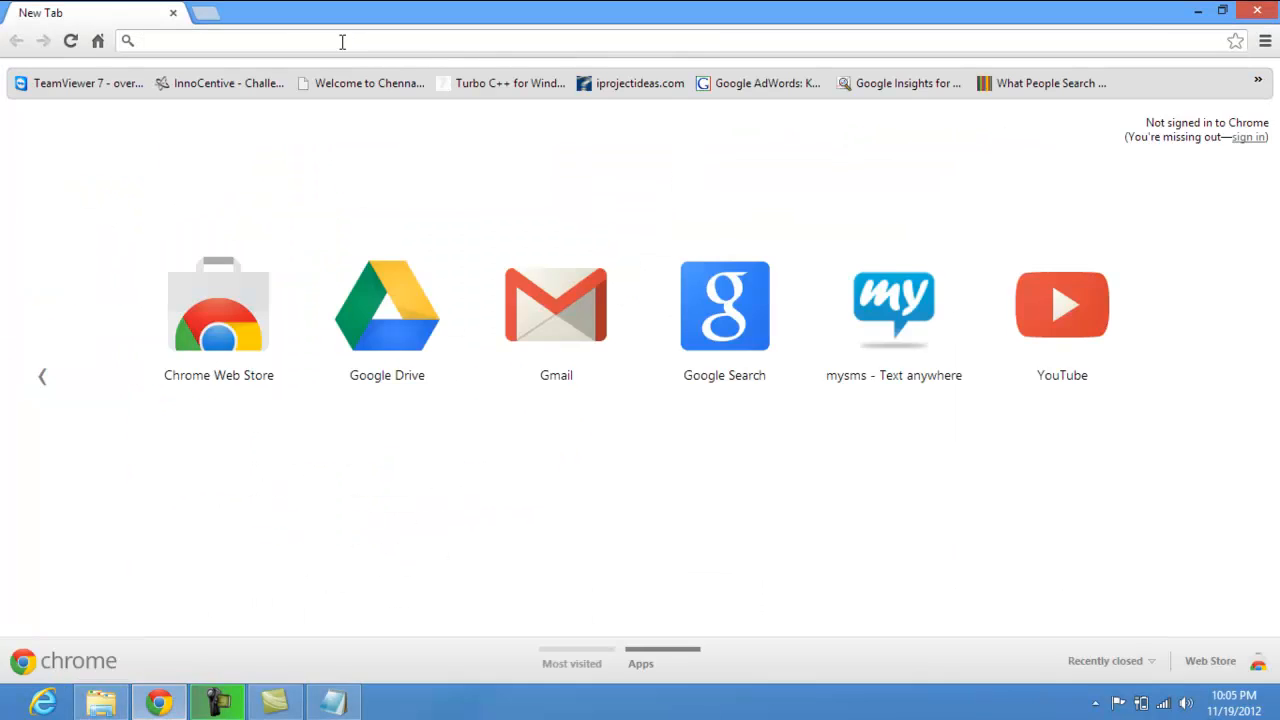
text(www.facebook.com)
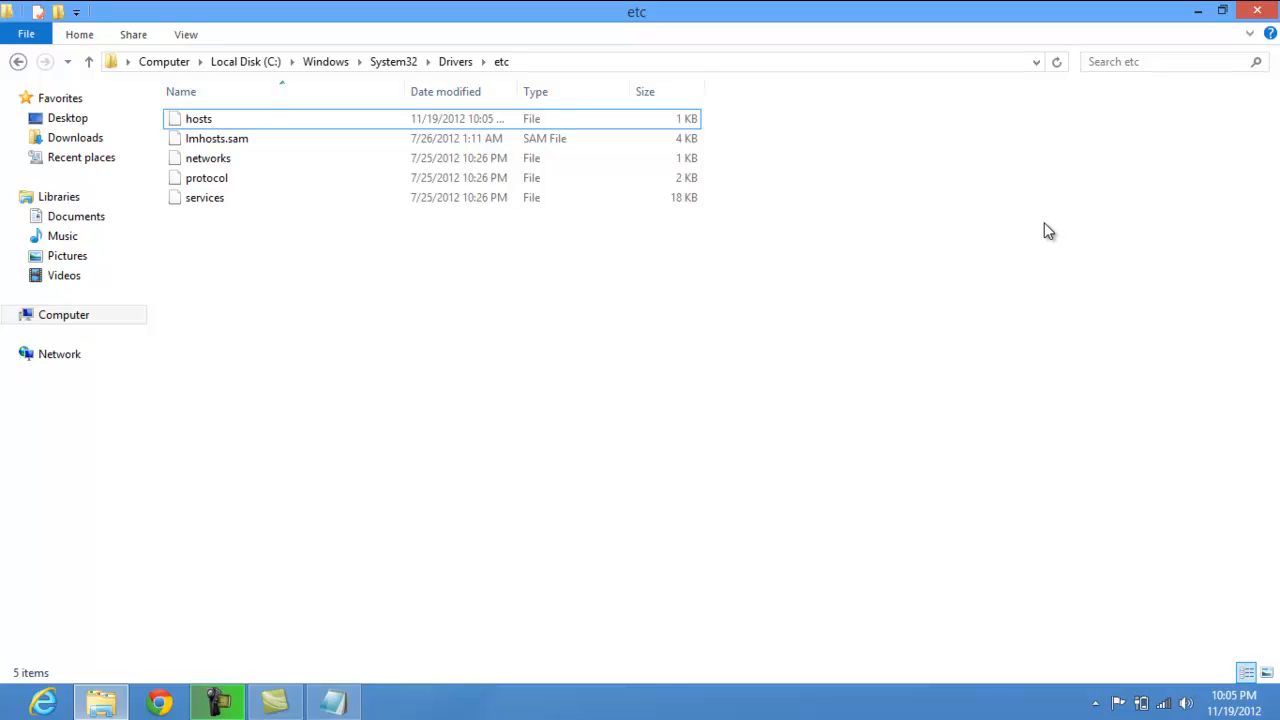
mouse_move(1256, 12)
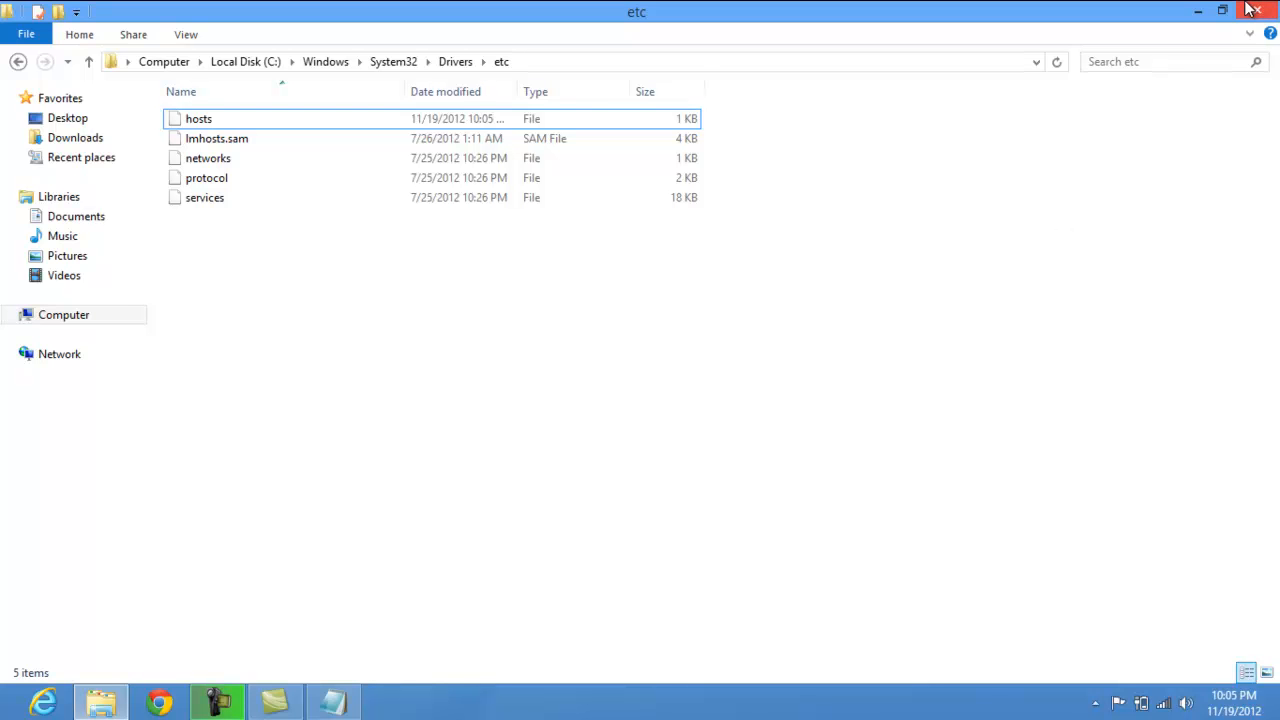
Close the File Explorer window, leaving the desktop showing.
click(1256, 12)
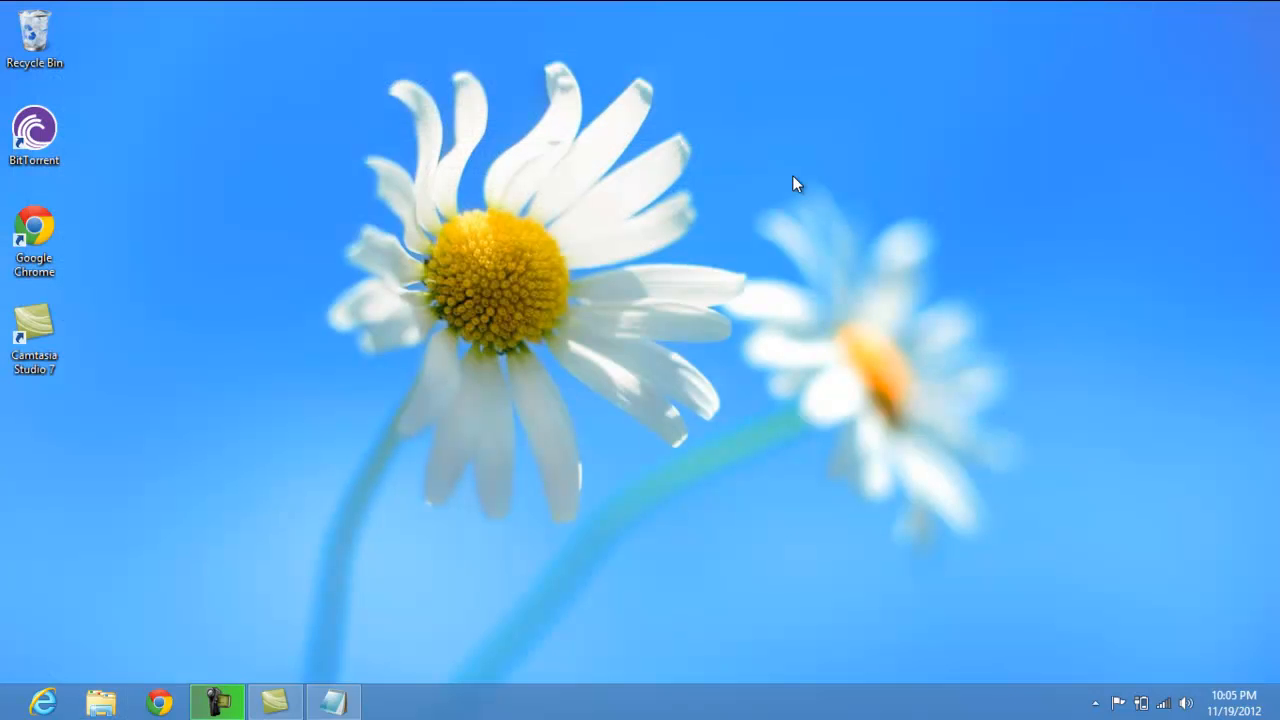